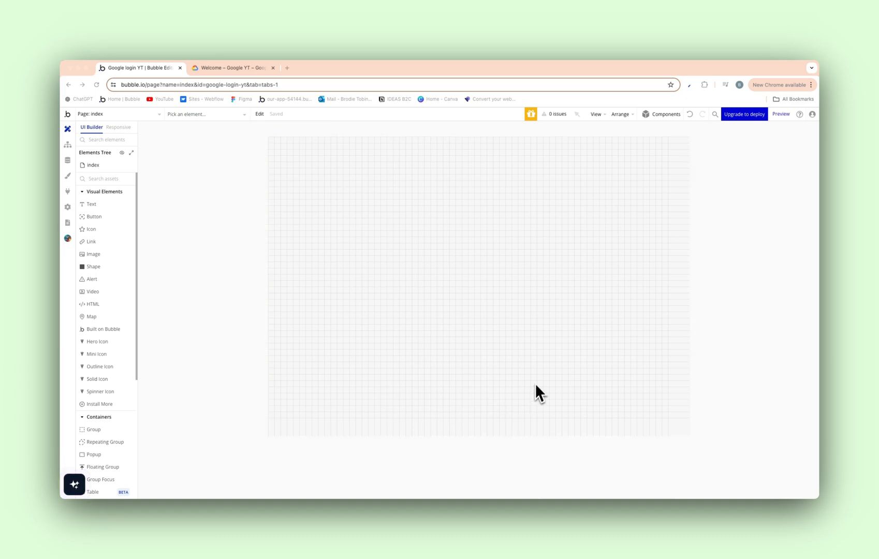
{"action": "mouse_move", "coordinate": [468, 253]}
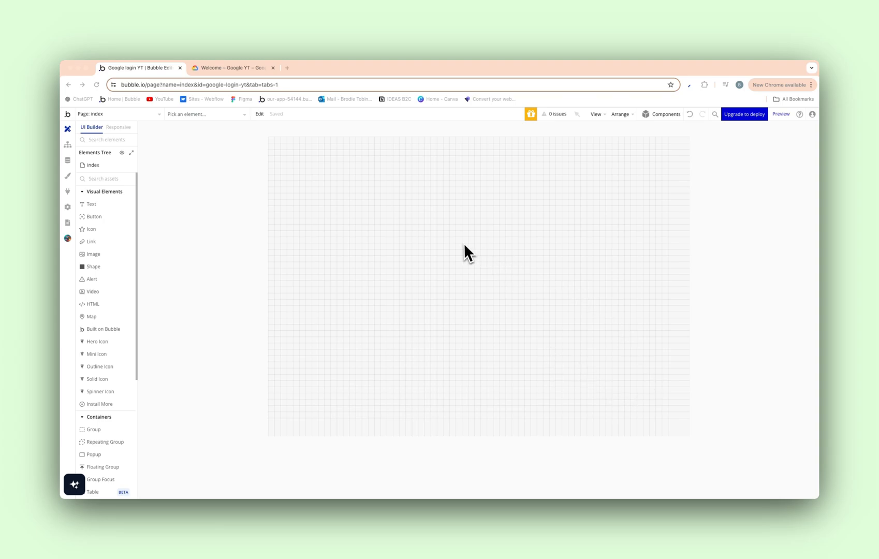
{"action": "mouse_move", "coordinate": [419, 252]}
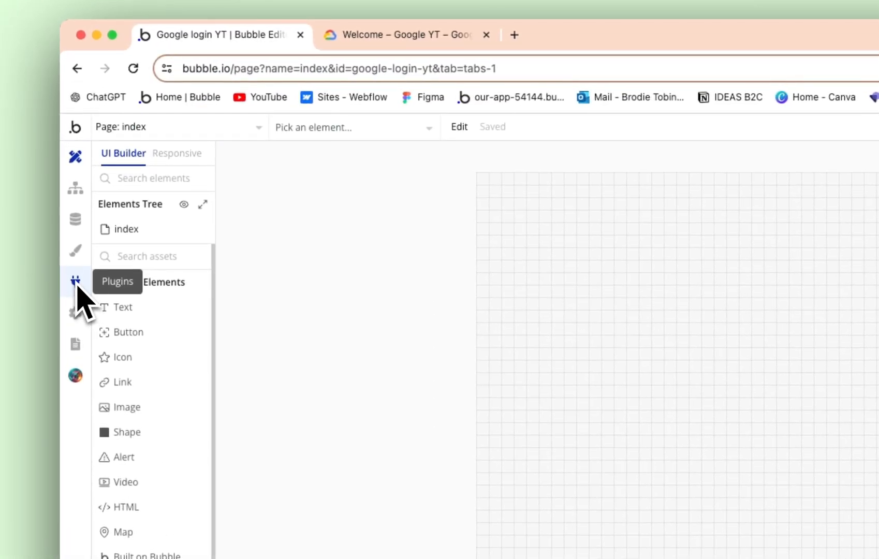
{"action": "mouse_move", "coordinate": [99, 312]}
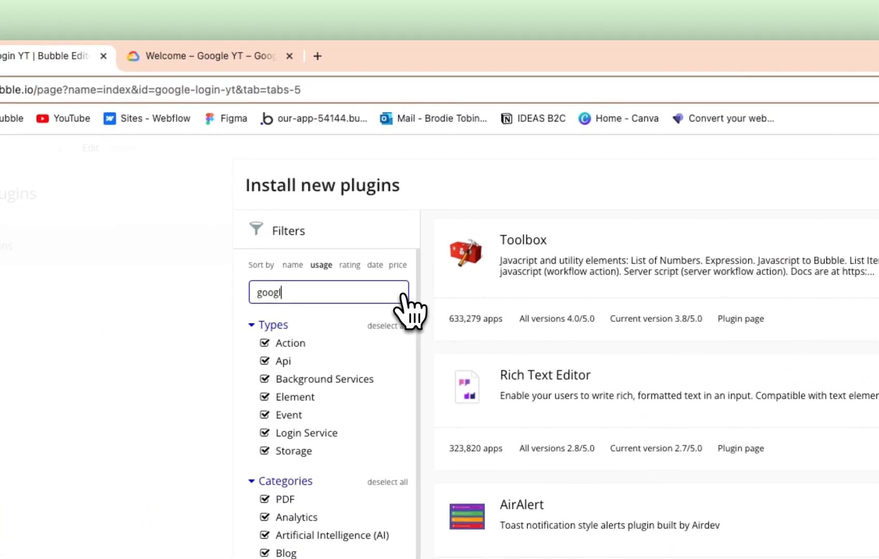
Step: Search the plugin list for 'google' and install the official Google login plugin
{"action": "type", "text": "e"}
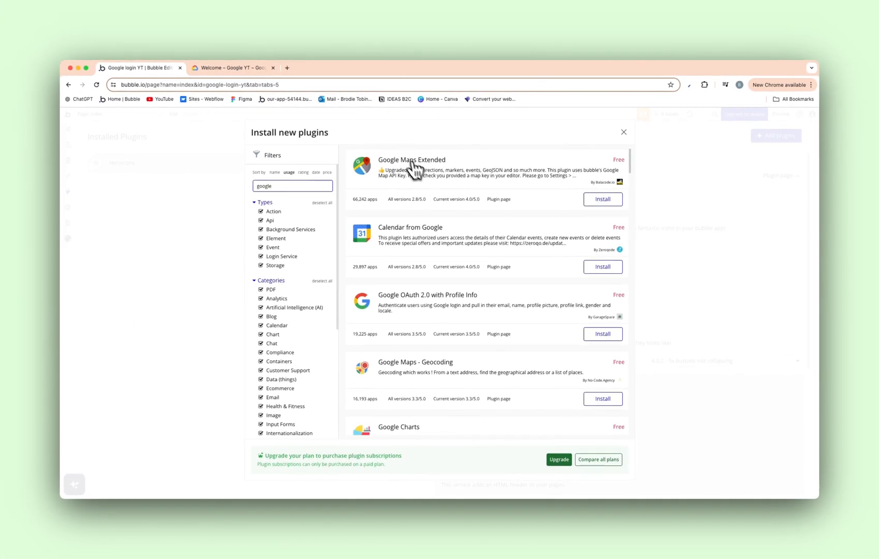
{"action": "mouse_move", "coordinate": [532, 234]}
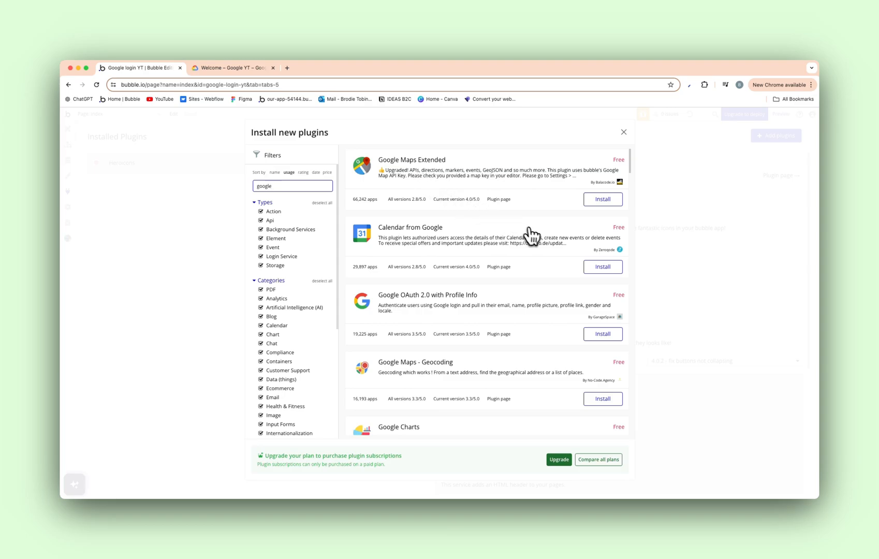
{"action": "scroll", "scroll_direction": "down", "scroll_amount": 3}
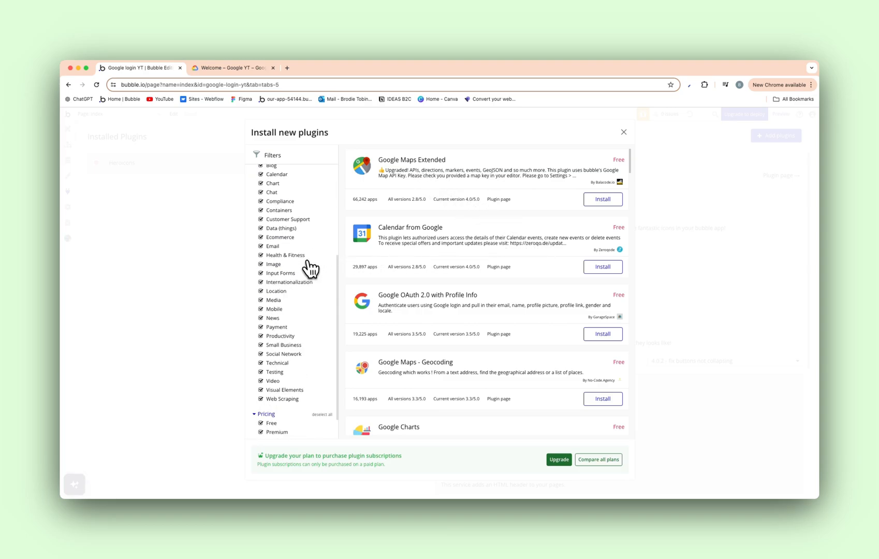
{"action": "scroll", "scroll_direction": "down", "scroll_amount": 3}
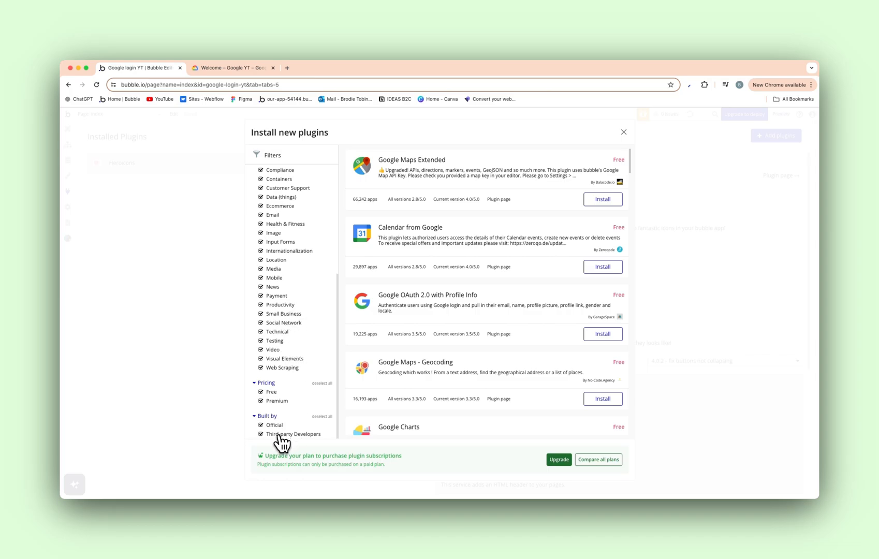
{"action": "mouse_move", "coordinate": [274, 439]}
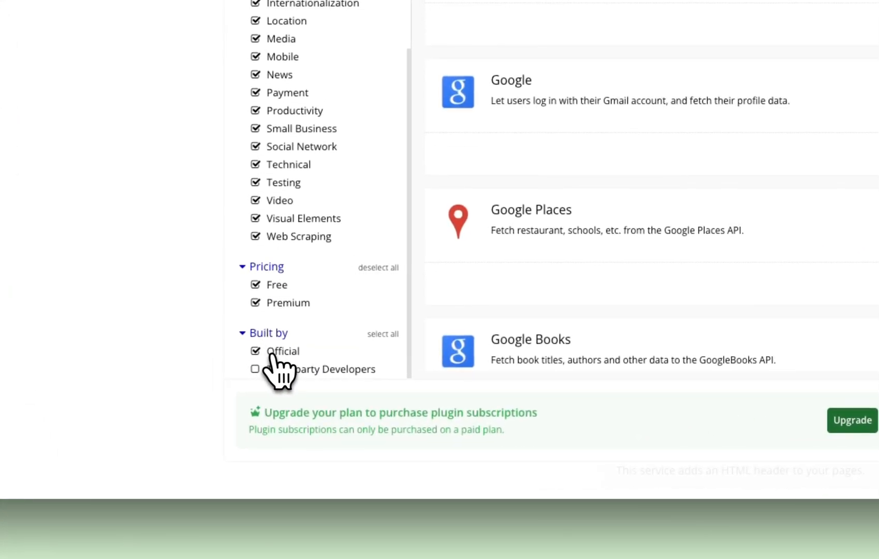
{"action": "scroll", "scroll_direction": "up", "scroll_amount": 3}
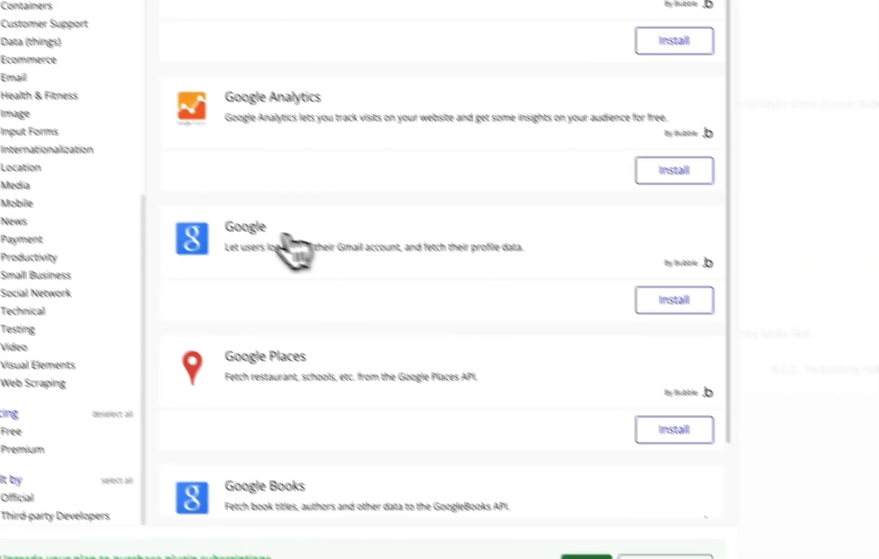
{"action": "left_click", "coordinate": [674, 301]}
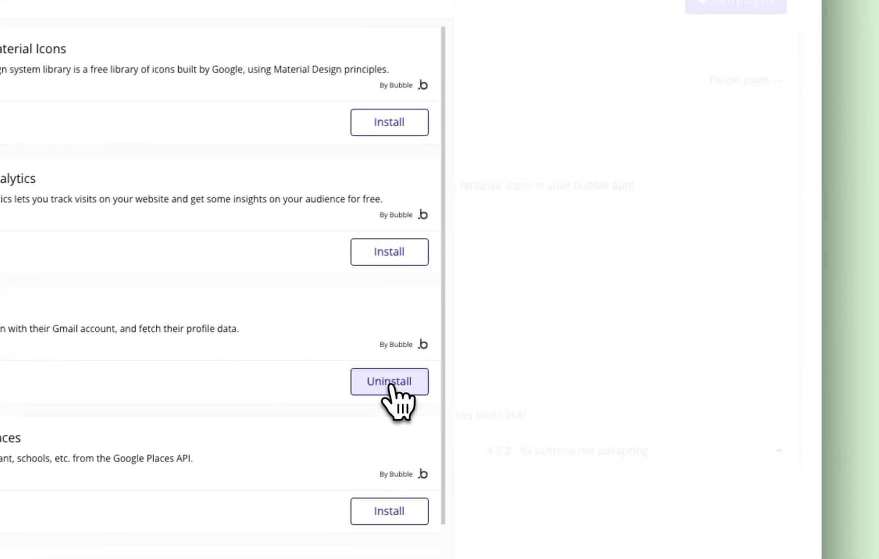
{"action": "left_click", "coordinate": [389, 381]}
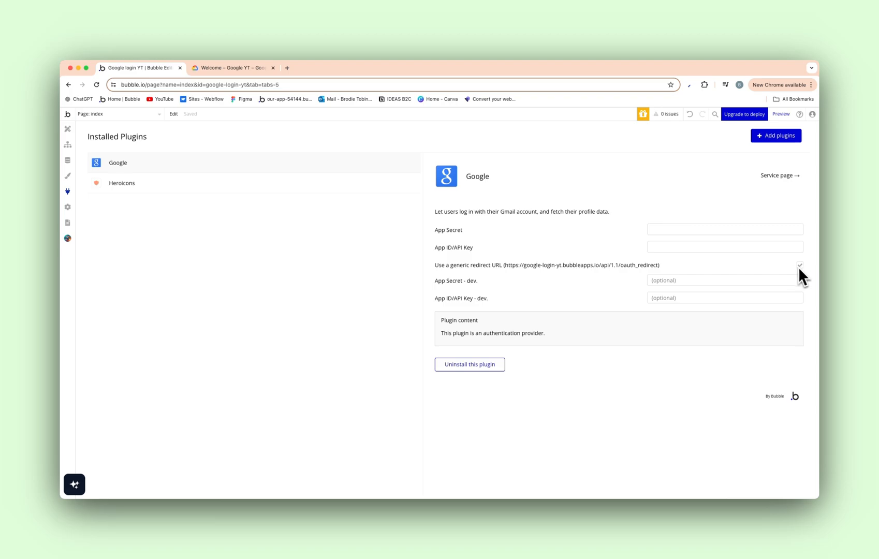
{"action": "mouse_move", "coordinate": [774, 264]}
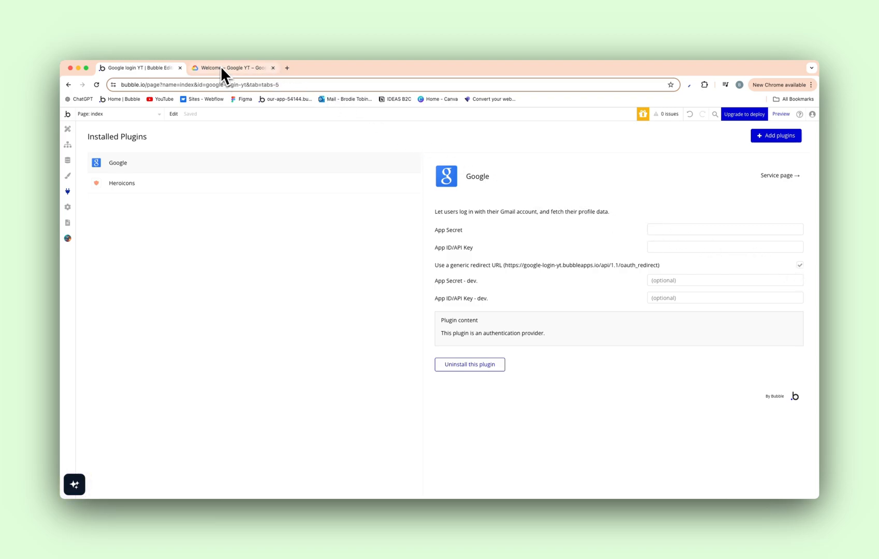
Step: In the other tab, reach Google Cloud Console and name a new project Stackless
{"action": "left_click", "coordinate": [230, 68]}
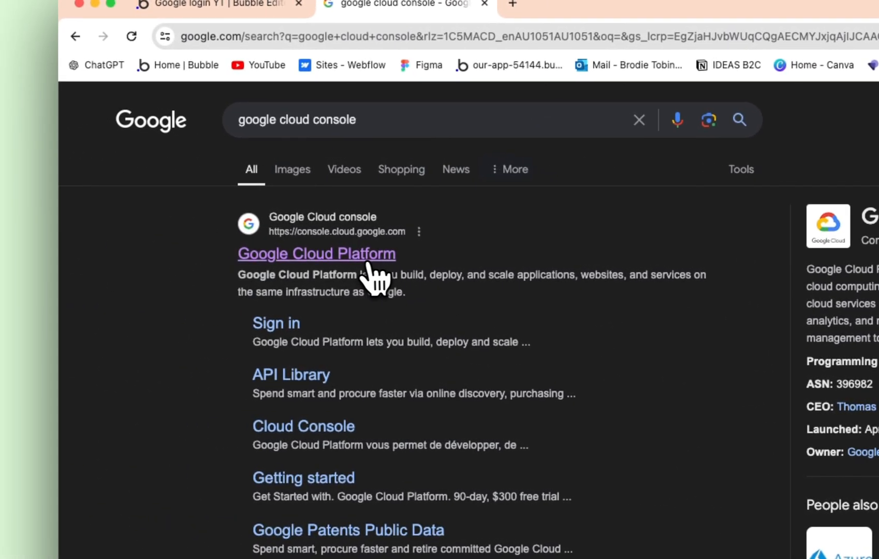
{"action": "left_click", "coordinate": [316, 252]}
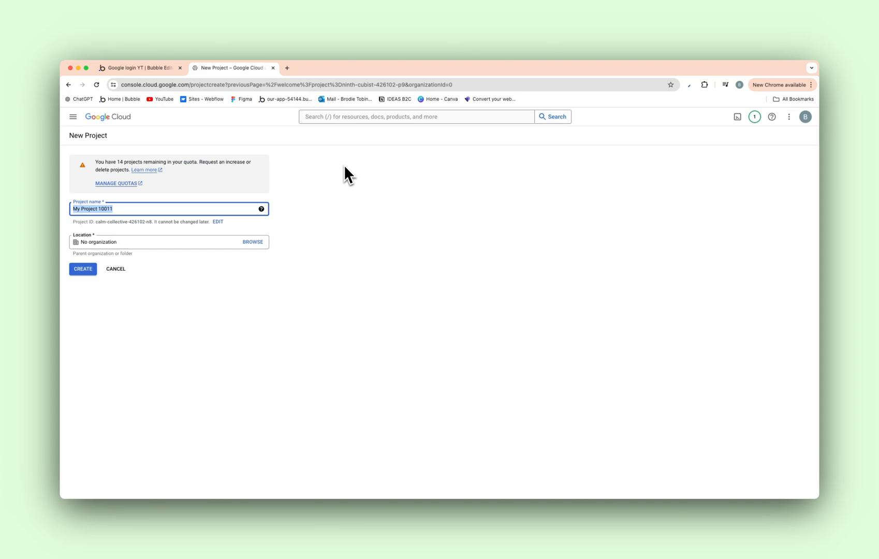
{"action": "type", "text": "Stackle"}
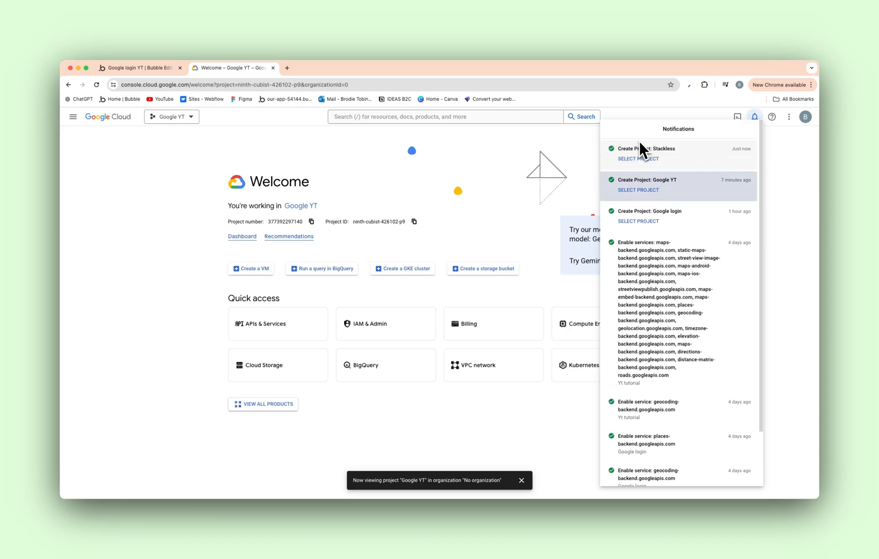
{"action": "mouse_move", "coordinate": [625, 99]}
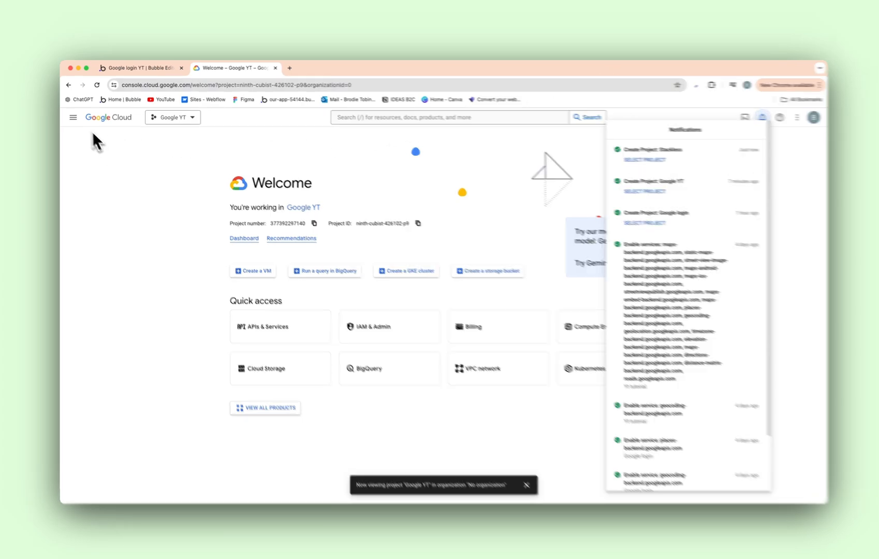
Step: Go to the APIs & Services area to reach the OAuth consent screen
{"action": "left_click", "coordinate": [73, 117]}
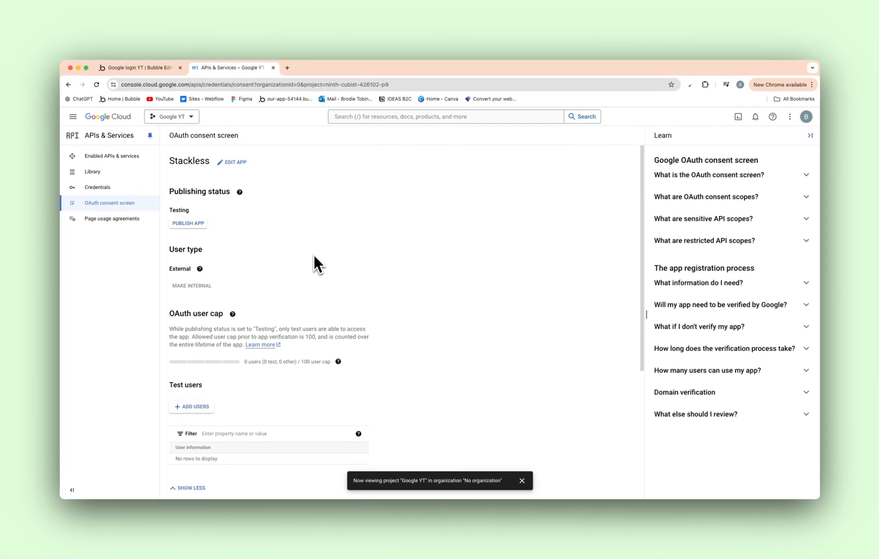
{"action": "mouse_move", "coordinate": [283, 250]}
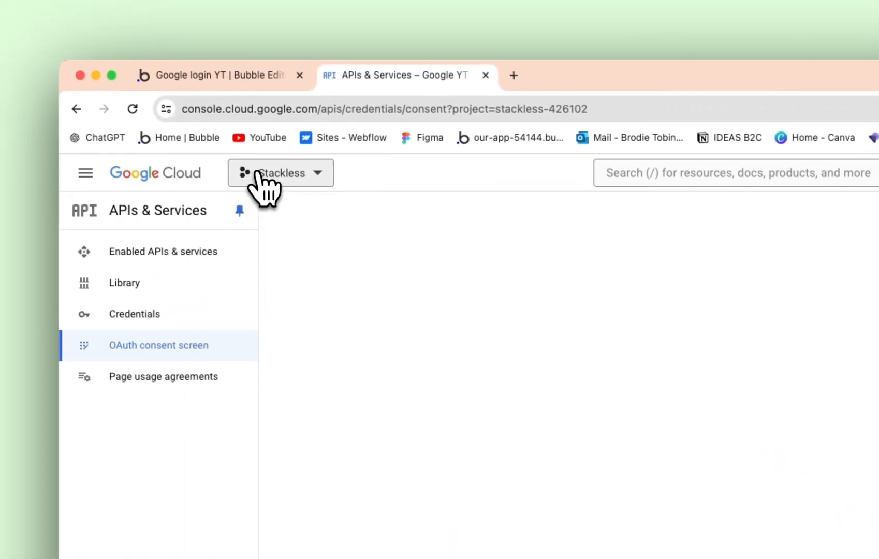
{"action": "left_click", "coordinate": [281, 173]}
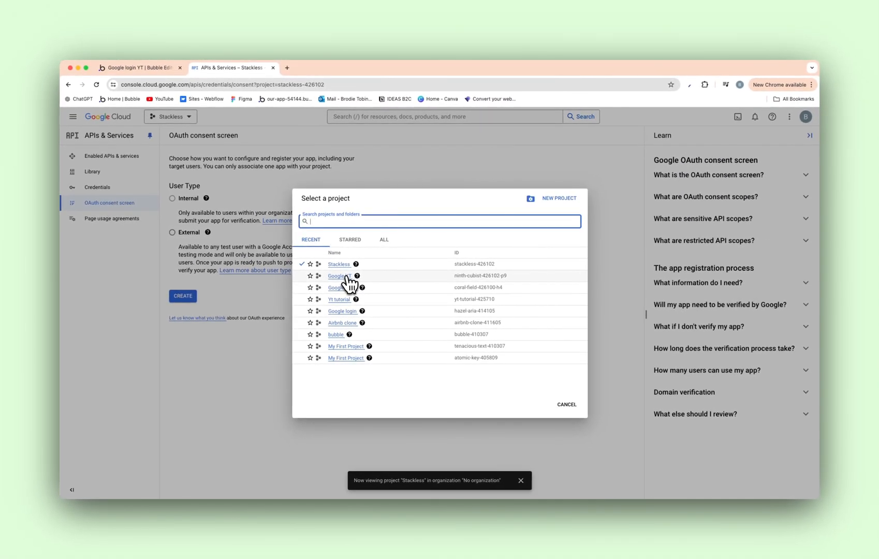
{"action": "mouse_move", "coordinate": [370, 292]}
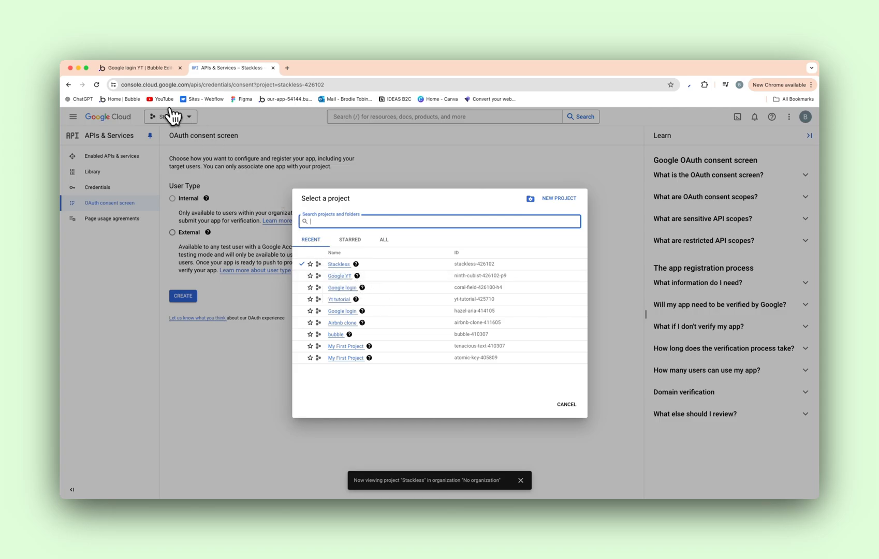
{"action": "mouse_move", "coordinate": [339, 264]}
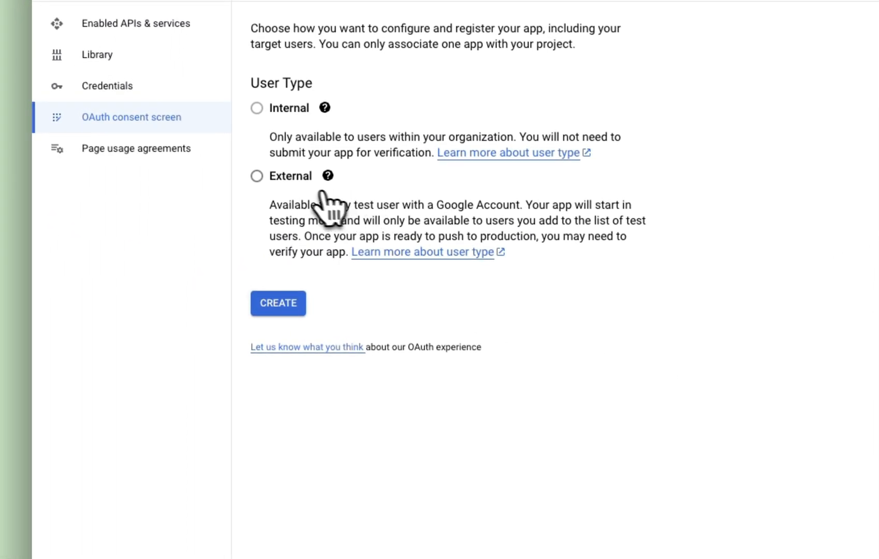
Step: Choose External user type and enter the app name Stackless
{"action": "left_click", "coordinate": [278, 303]}
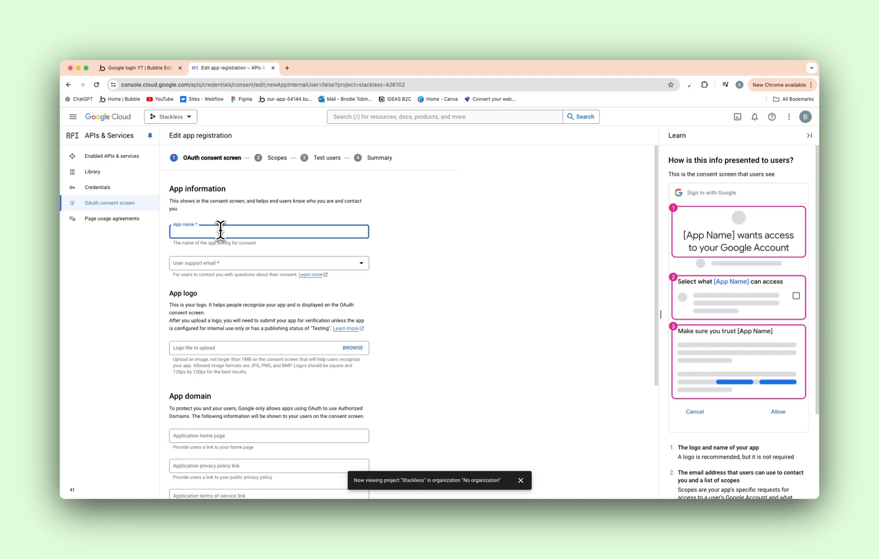
{"action": "type", "text": "St"}
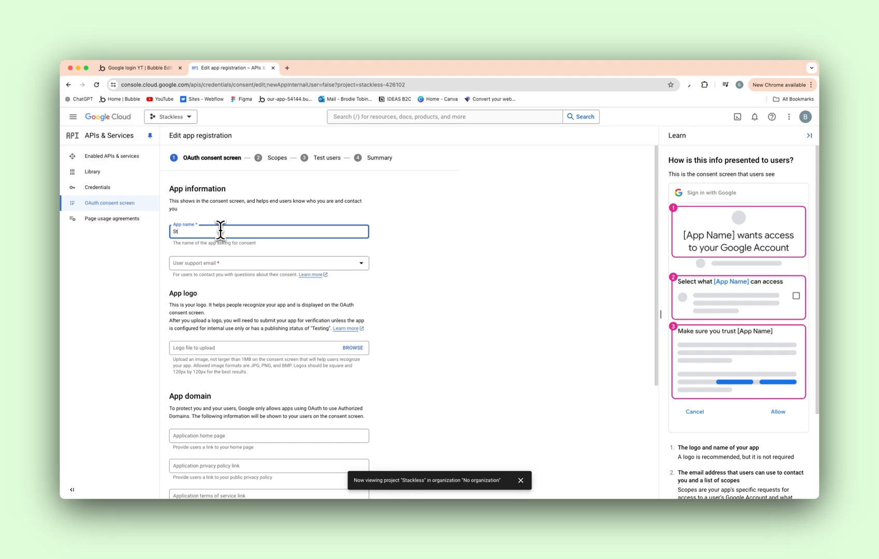
{"action": "type", "text": "ackless"}
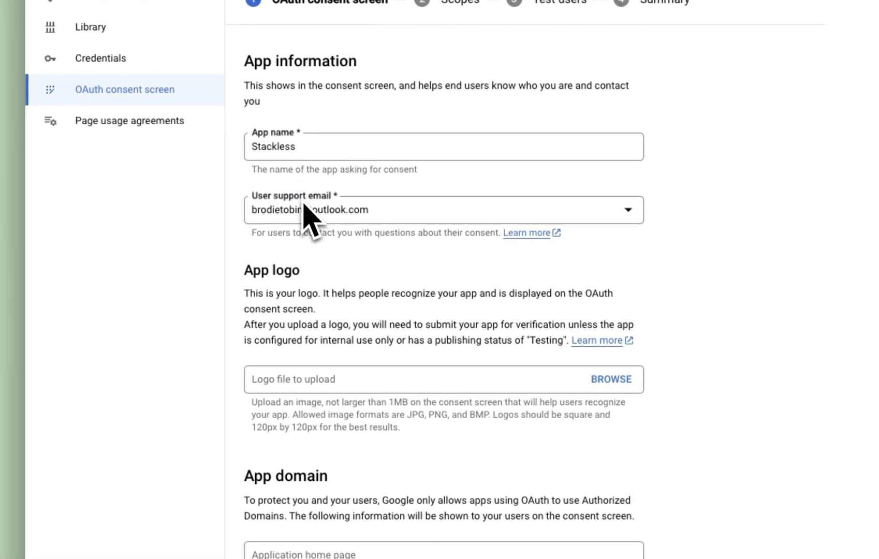
{"action": "scroll", "scroll_direction": "down", "scroll_amount": 3}
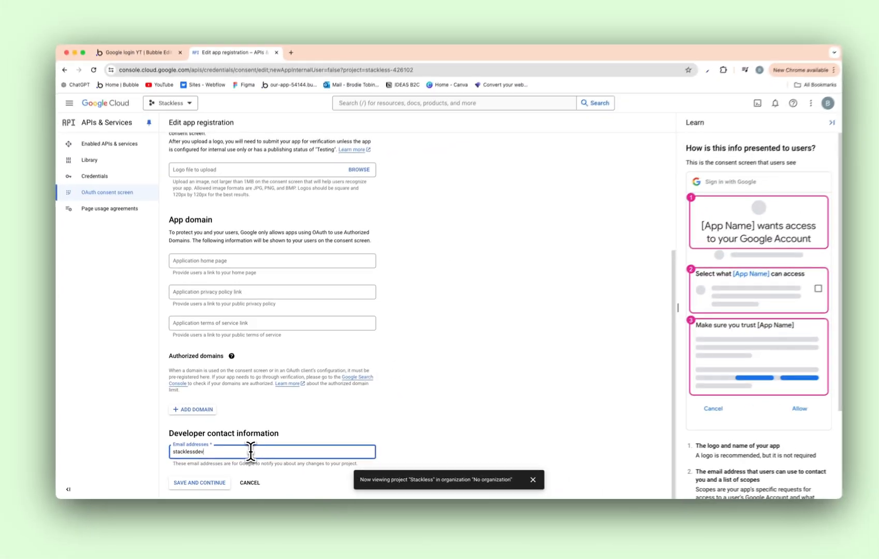
{"action": "type", "text": "@gmail.com"}
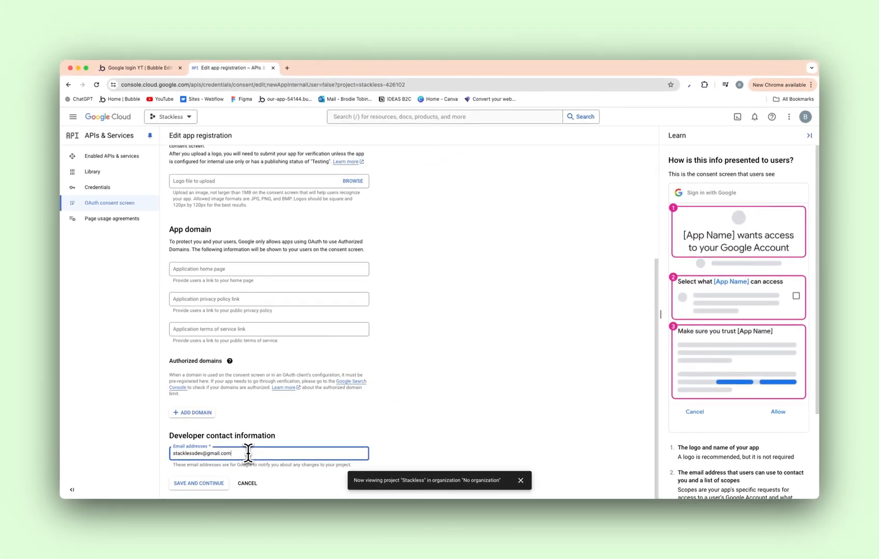
{"action": "scroll", "scroll_direction": "up", "scroll_amount": 3}
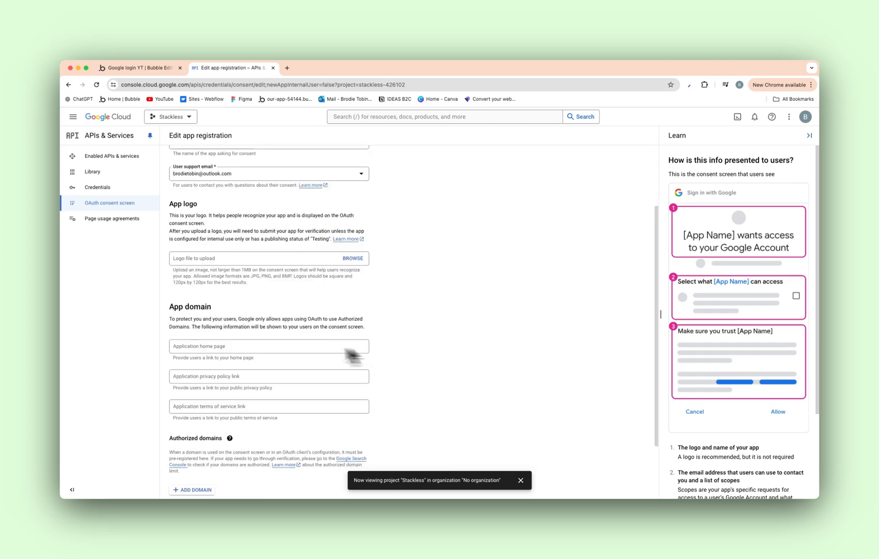
{"action": "mouse_move", "coordinate": [200, 327]}
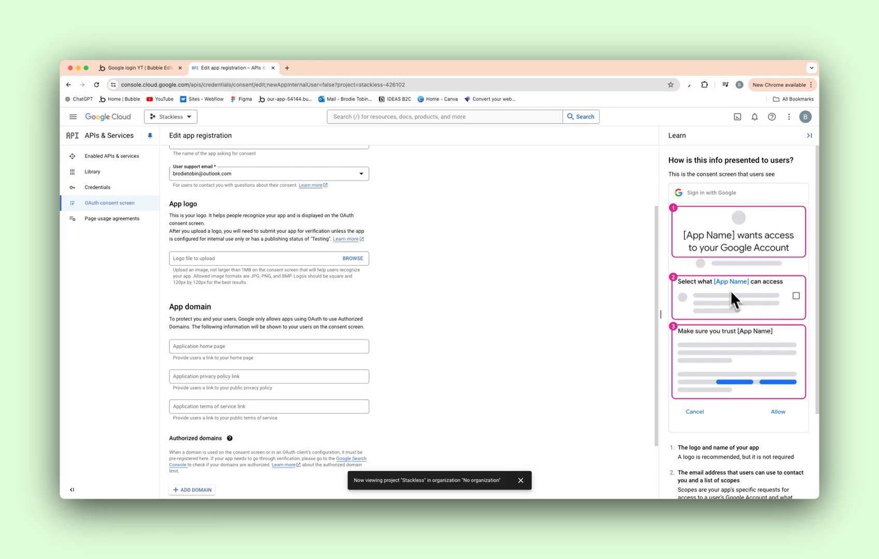
{"action": "scroll", "scroll_direction": "down", "scroll_amount": 3}
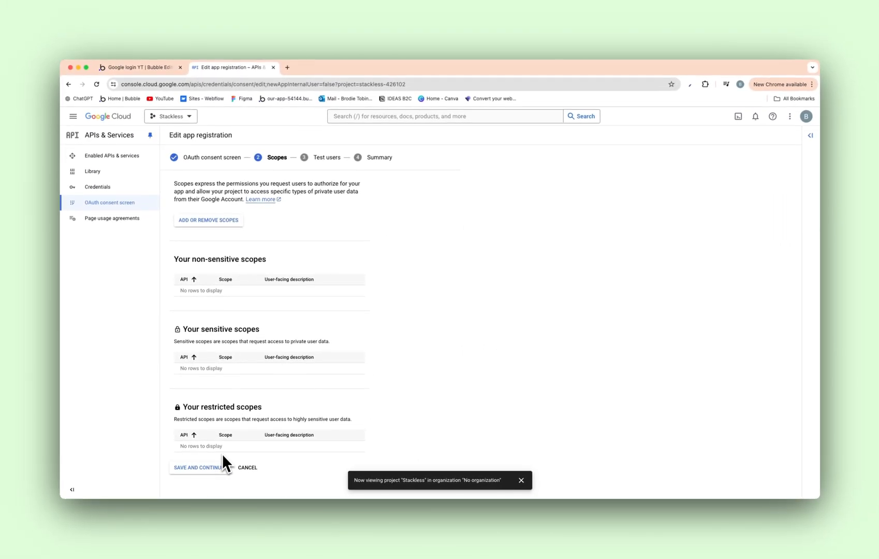
{"action": "mouse_move", "coordinate": [198, 467]}
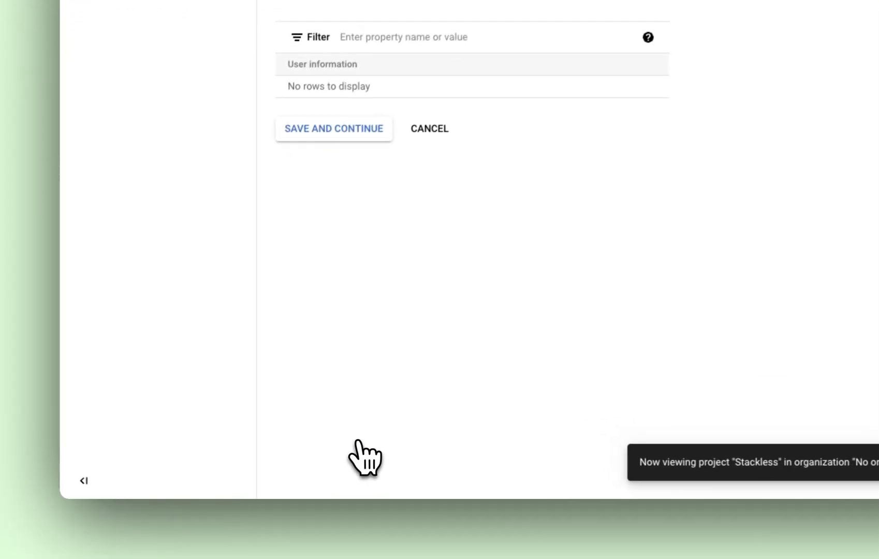
Step: Return from the registration summary to the OAuth consent screen overview in Testing status
{"action": "left_click", "coordinate": [333, 128]}
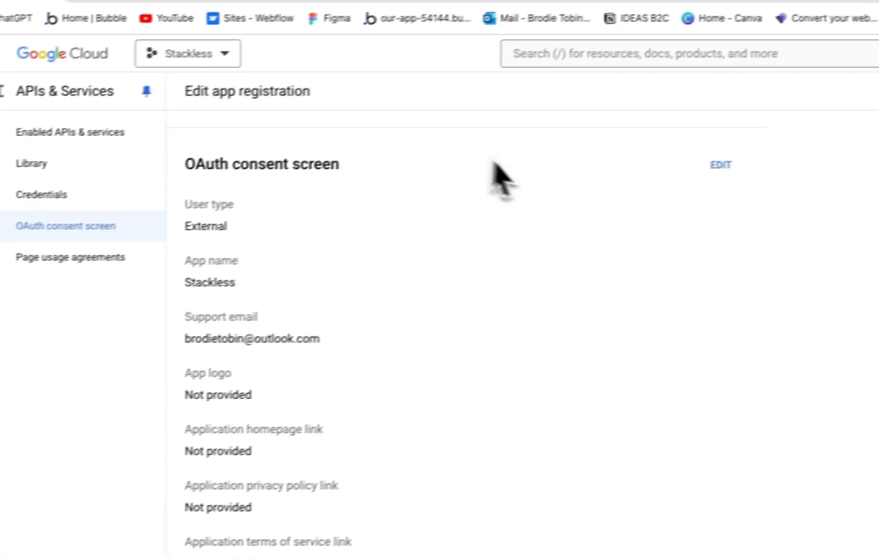
{"action": "scroll", "scroll_direction": "down", "scroll_amount": 3}
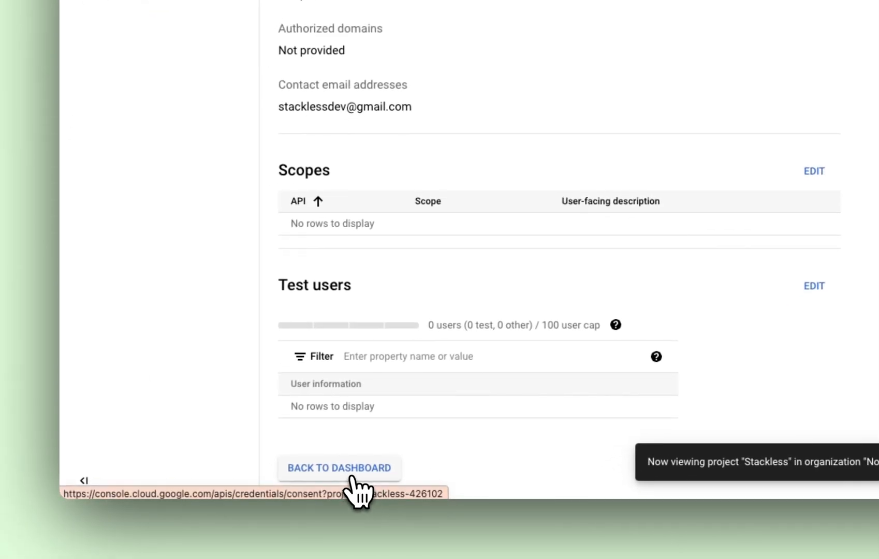
{"action": "scroll", "scroll_direction": "up", "scroll_amount": 3}
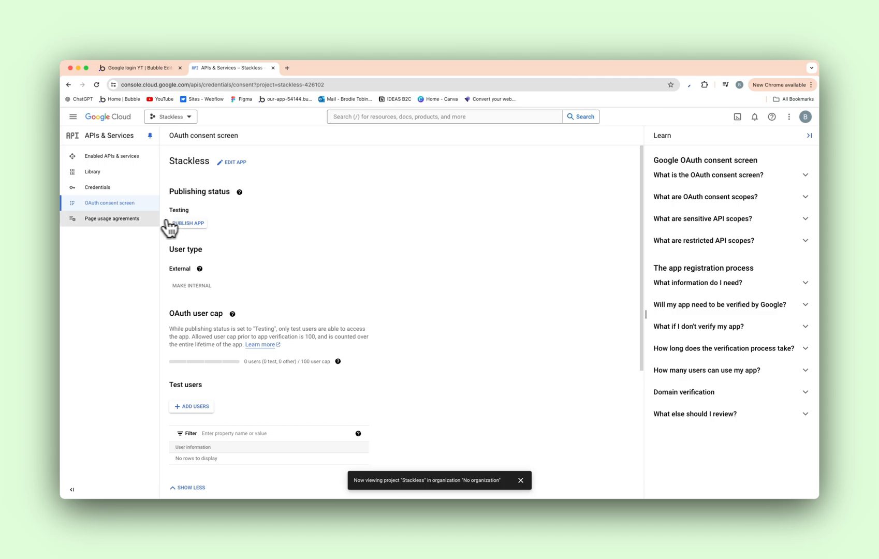
{"action": "mouse_move", "coordinate": [98, 188]}
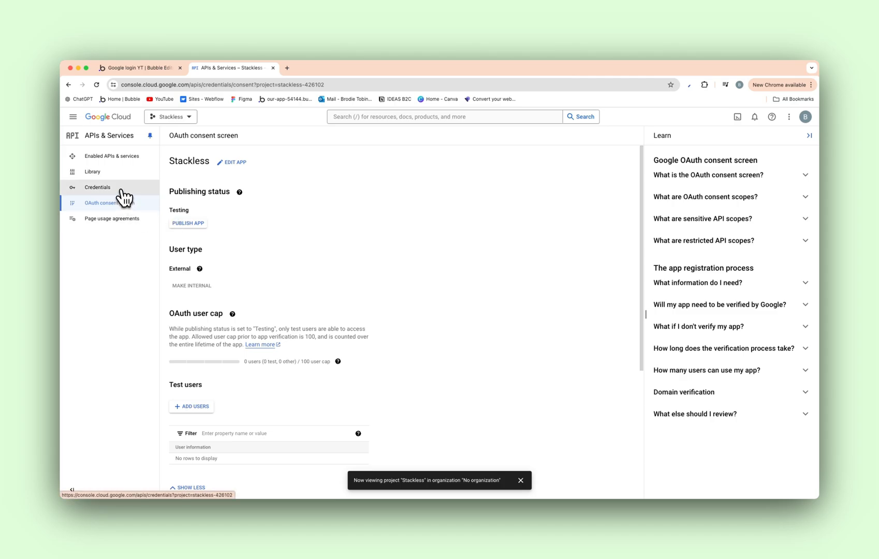
Step: From Credentials, start creating a new OAuth client ID
{"action": "left_click", "coordinate": [98, 186]}
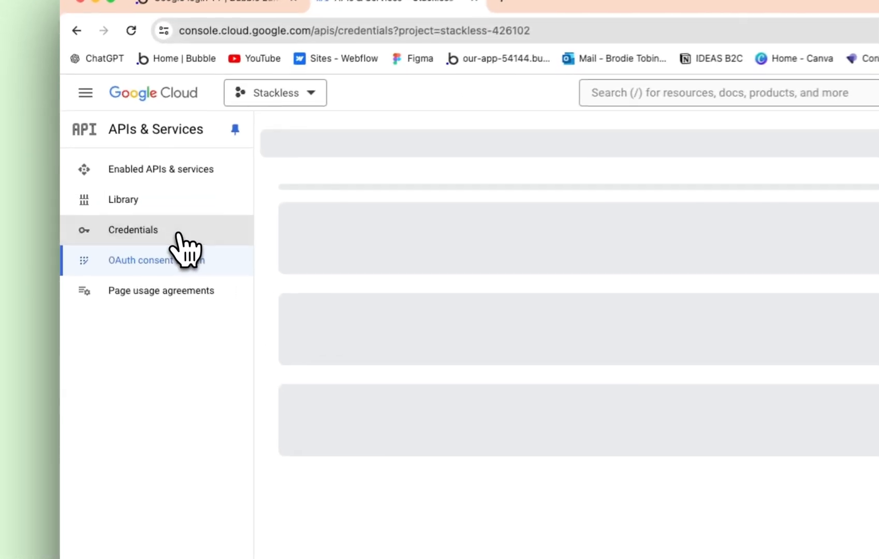
{"action": "left_click", "coordinate": [132, 230]}
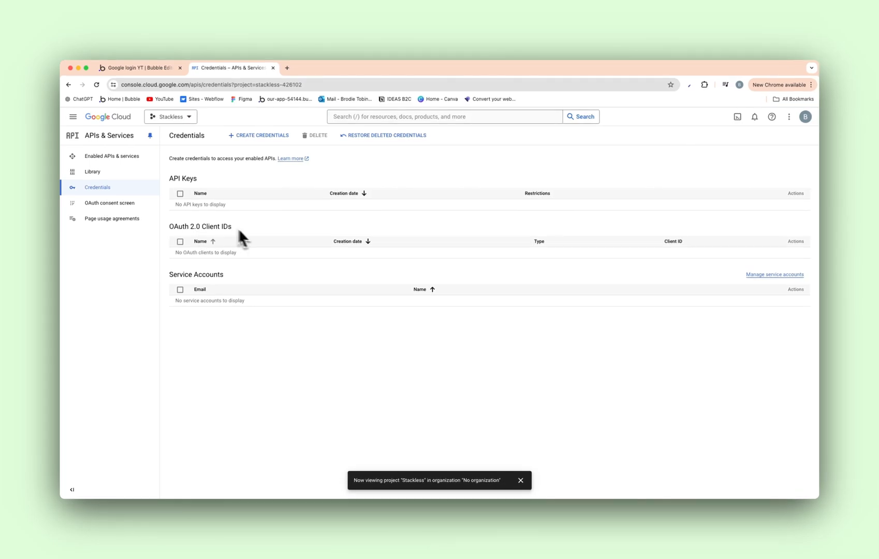
{"action": "mouse_move", "coordinate": [189, 264]}
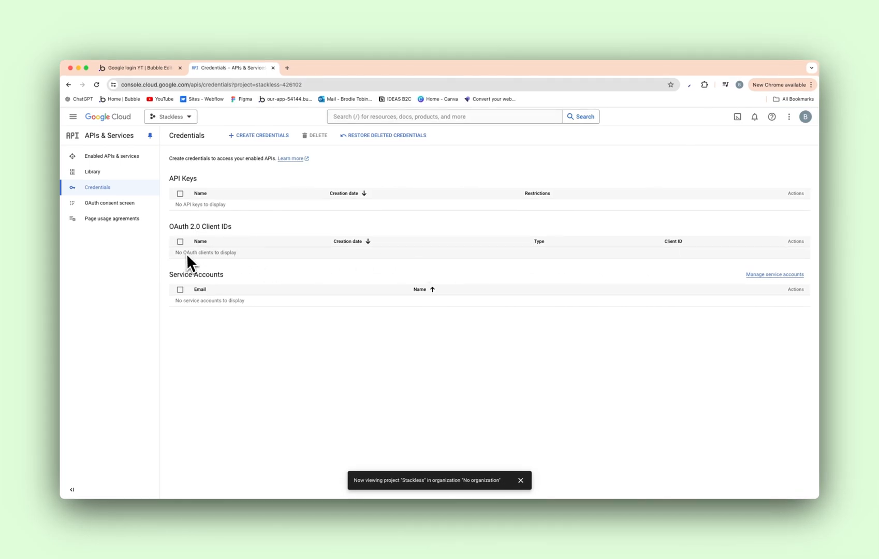
{"action": "left_click", "coordinate": [258, 135]}
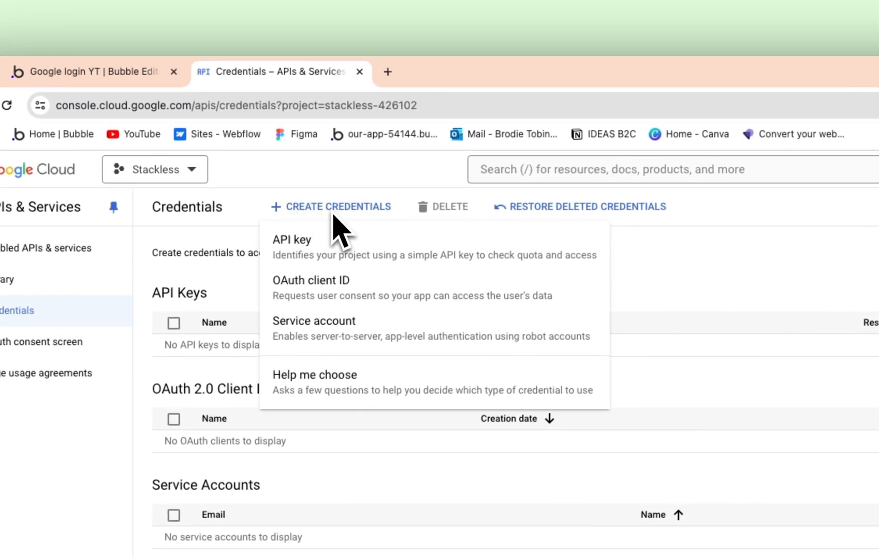
{"action": "left_click", "coordinate": [311, 280]}
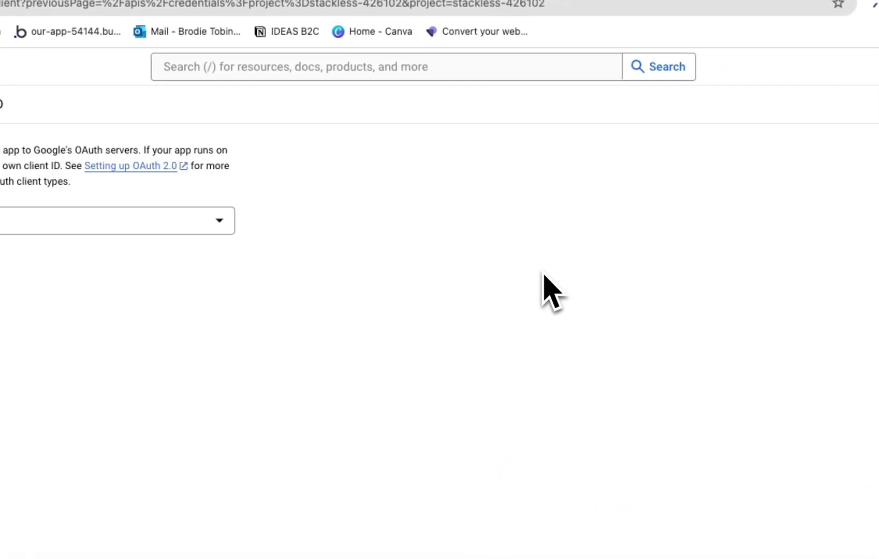
Step: Set the client type to Web application, name it Stackless and add a redirect URI entry
{"action": "left_click", "coordinate": [117, 220]}
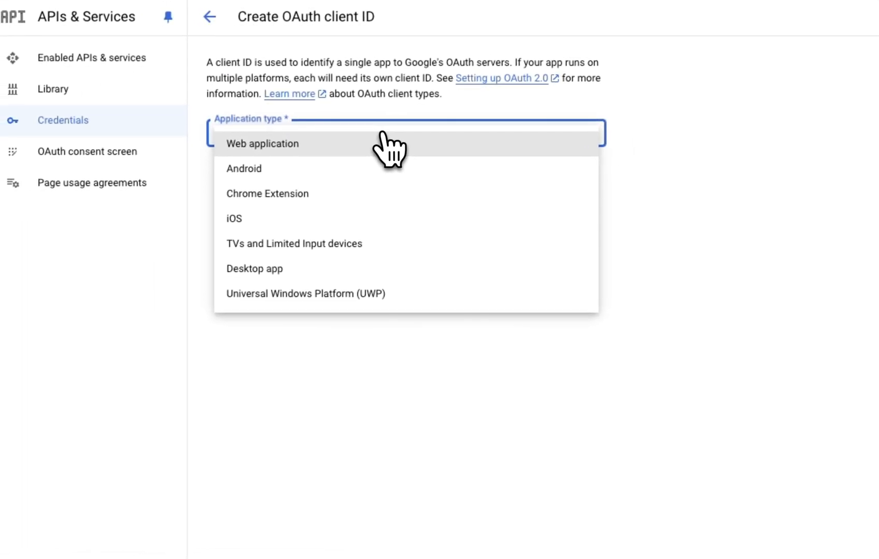
{"action": "left_click", "coordinate": [262, 144]}
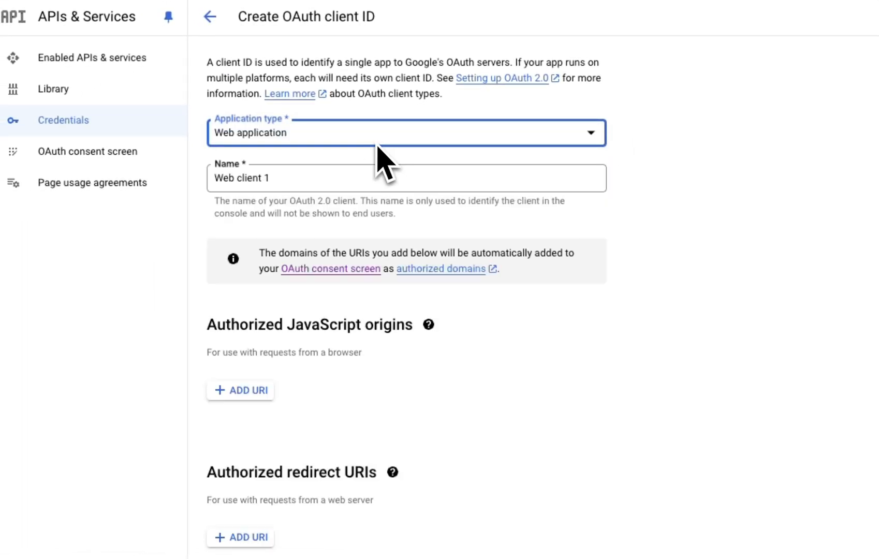
{"action": "mouse_move", "coordinate": [384, 178]}
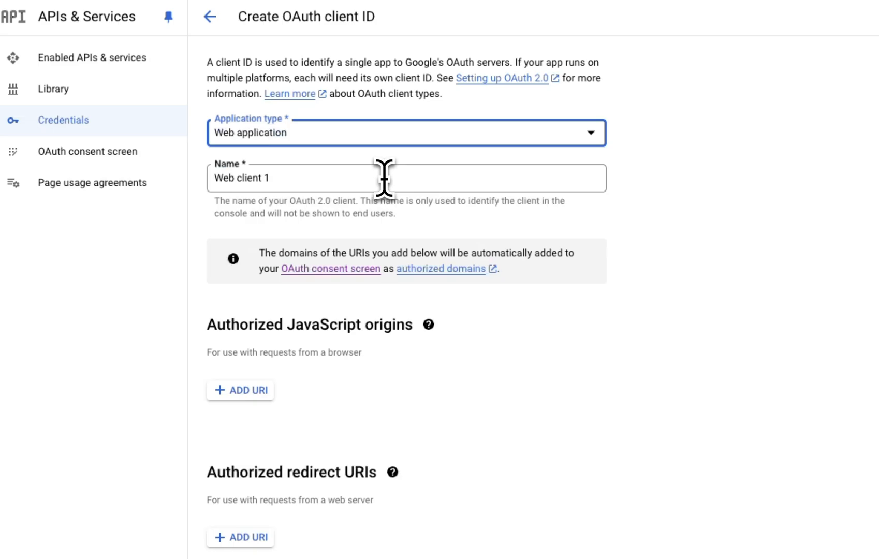
{"action": "type", "text": "Stackless"}
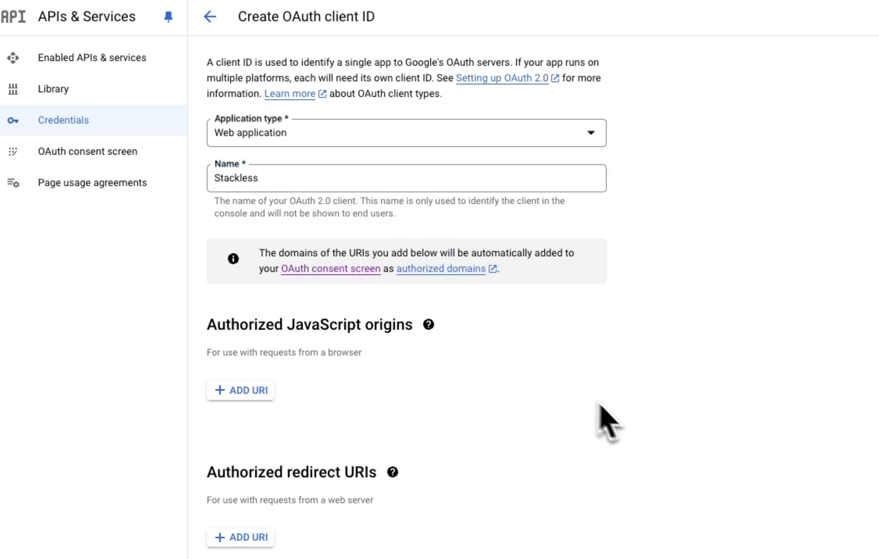
{"action": "scroll", "scroll_direction": "down", "scroll_amount": 3}
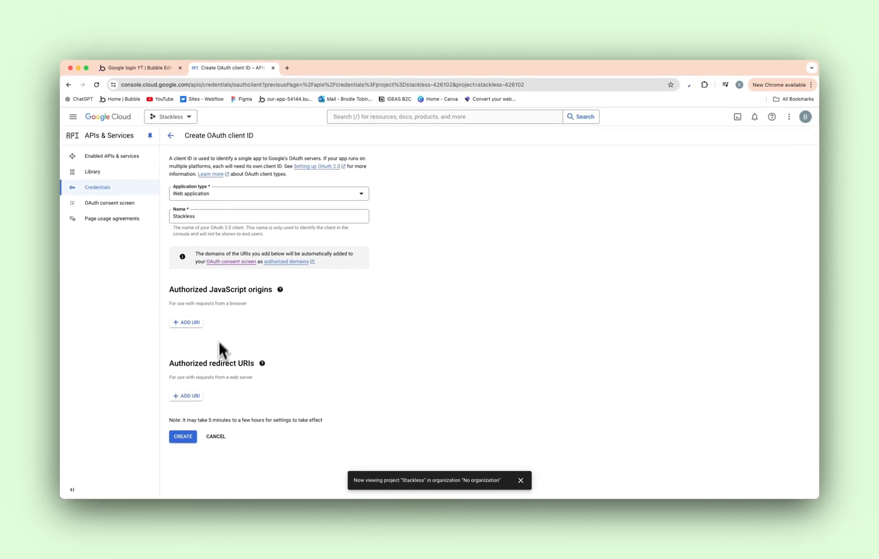
{"action": "mouse_move", "coordinate": [256, 383]}
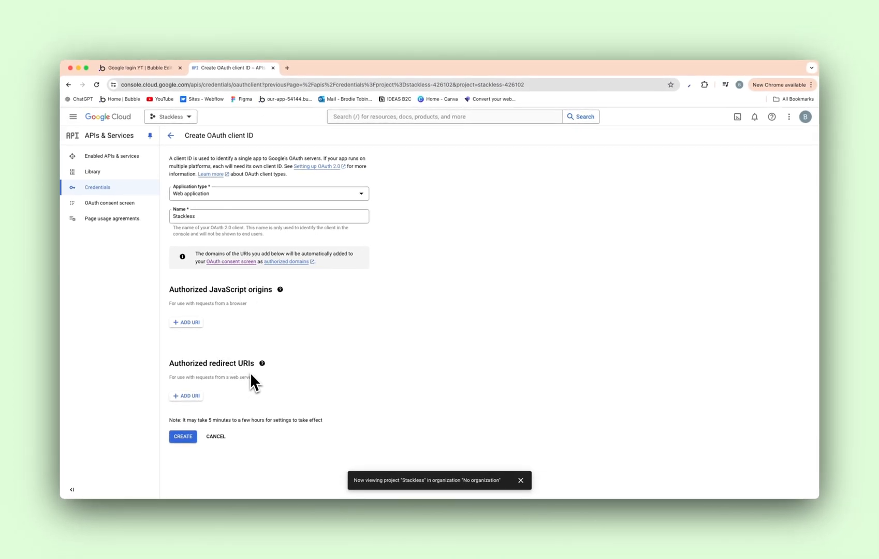
{"action": "left_click", "coordinate": [186, 396]}
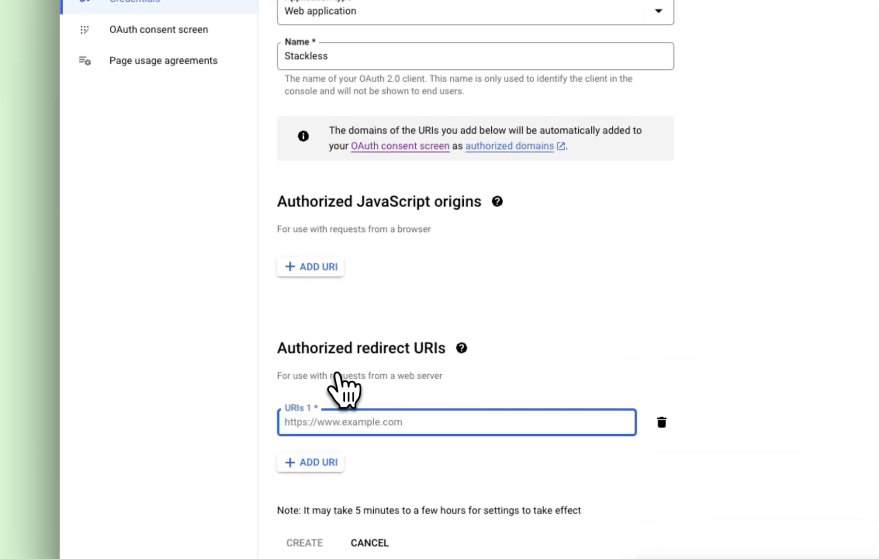
{"action": "scroll", "scroll_direction": "up", "scroll_amount": 3}
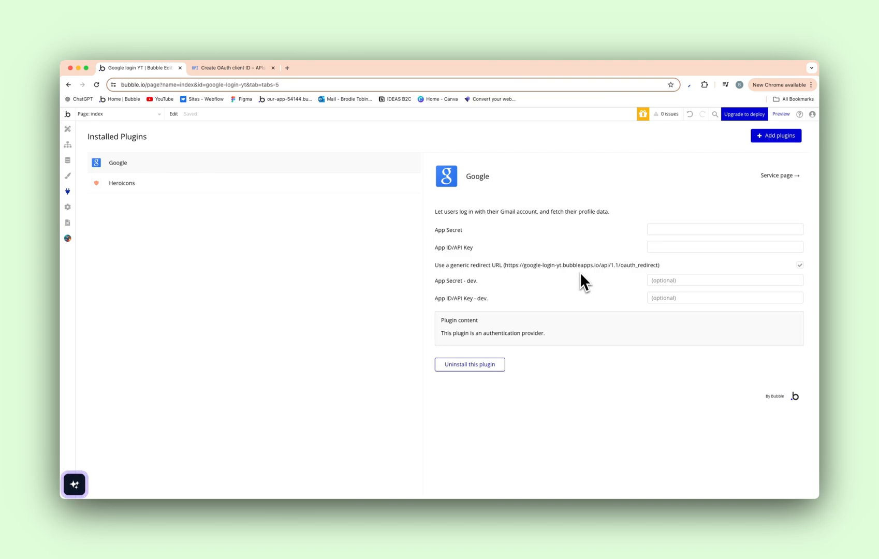
{"action": "mouse_move", "coordinate": [562, 273]}
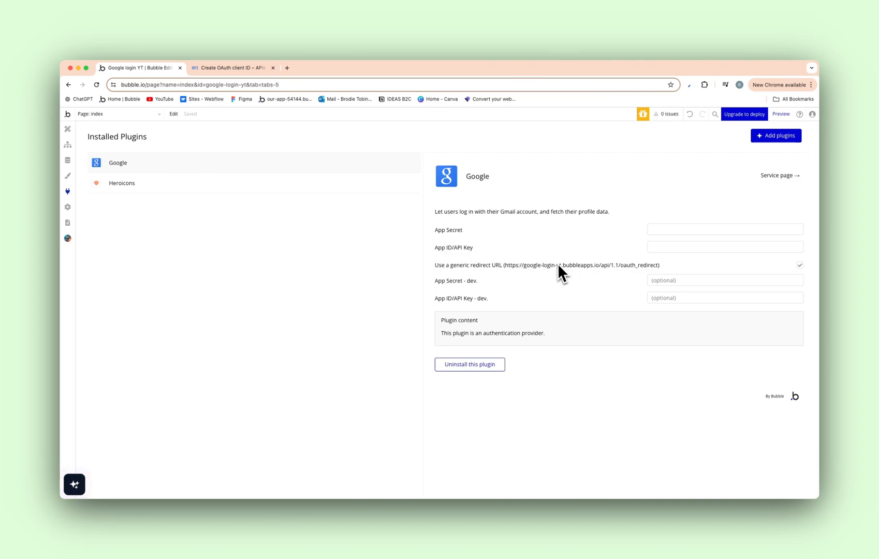
{"action": "mouse_move", "coordinate": [577, 297]}
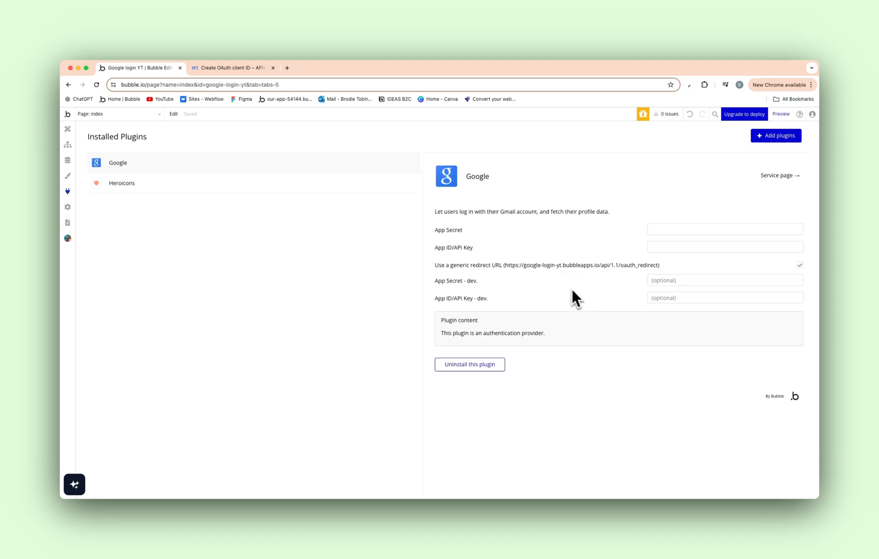
{"action": "mouse_move", "coordinate": [596, 288]}
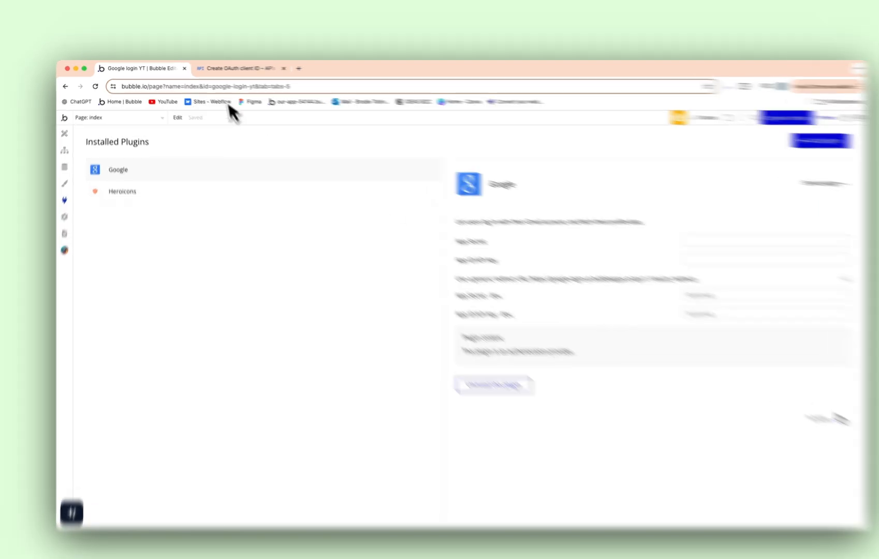
Step: Create the Stackless OAuth client so its client ID and secret are displayed
{"action": "left_click", "coordinate": [242, 68]}
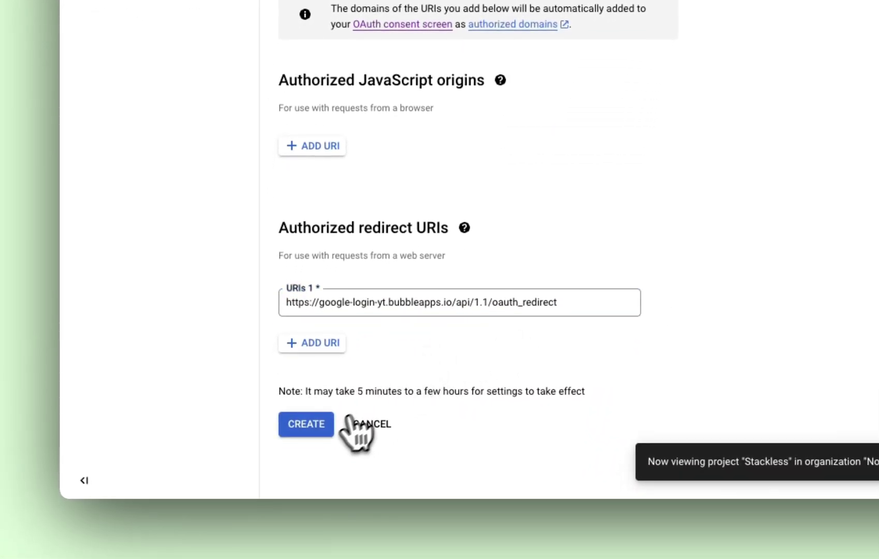
{"action": "left_click", "coordinate": [306, 424]}
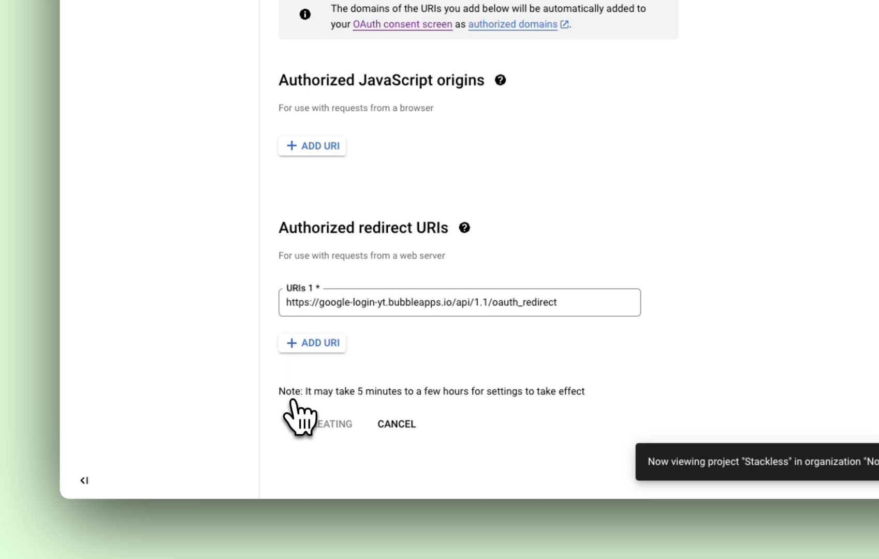
{"action": "left_click", "coordinate": [329, 424]}
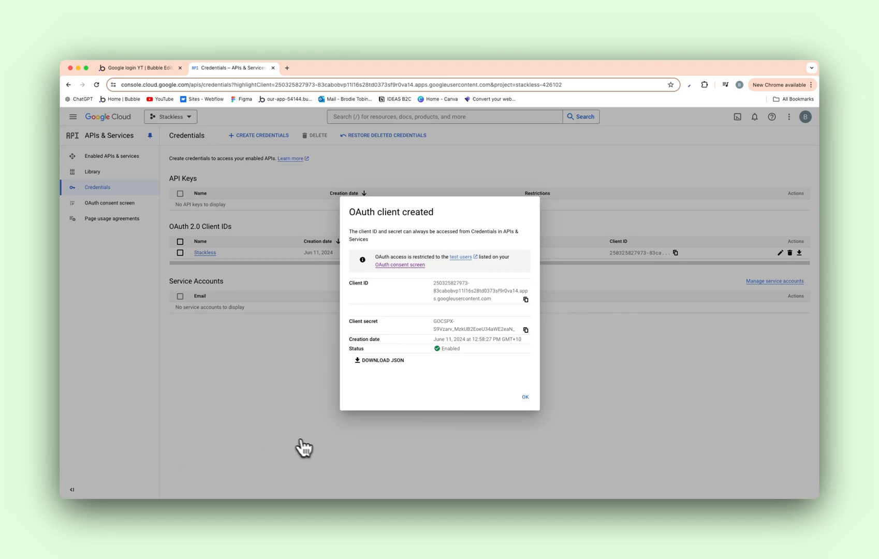
{"action": "mouse_move", "coordinate": [482, 349]}
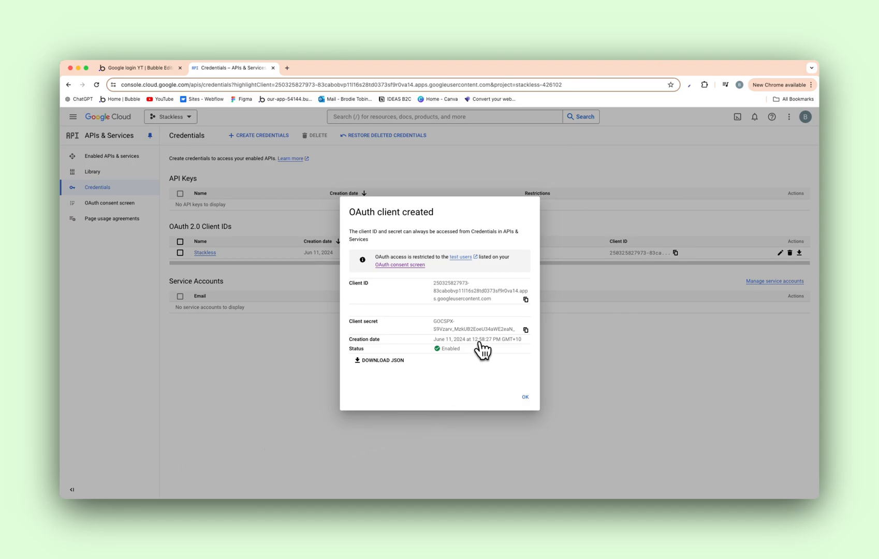
{"action": "mouse_move", "coordinate": [488, 344]}
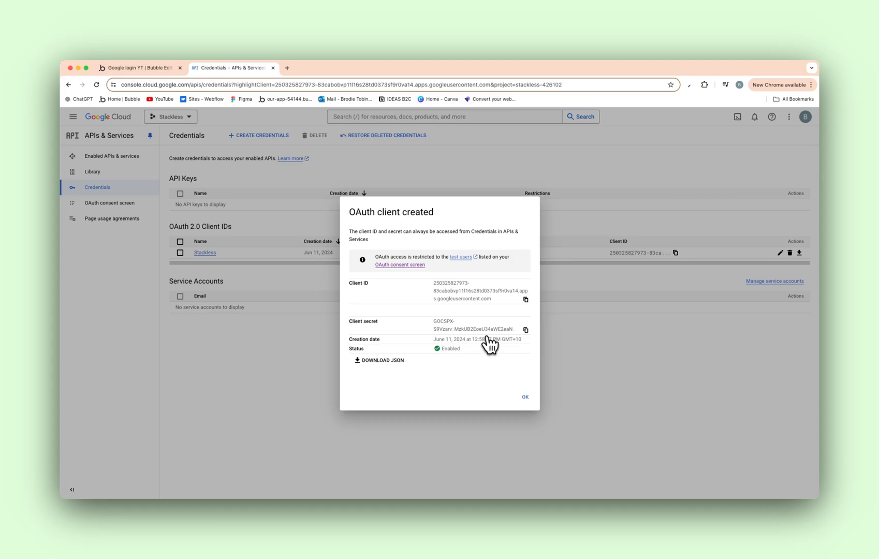
{"action": "mouse_move", "coordinate": [525, 300]}
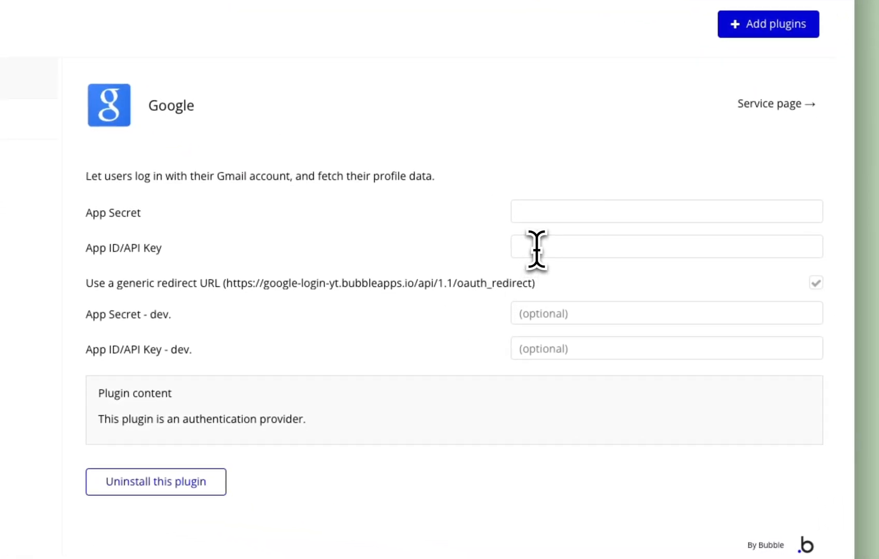
{"action": "left_click", "coordinate": [666, 246]}
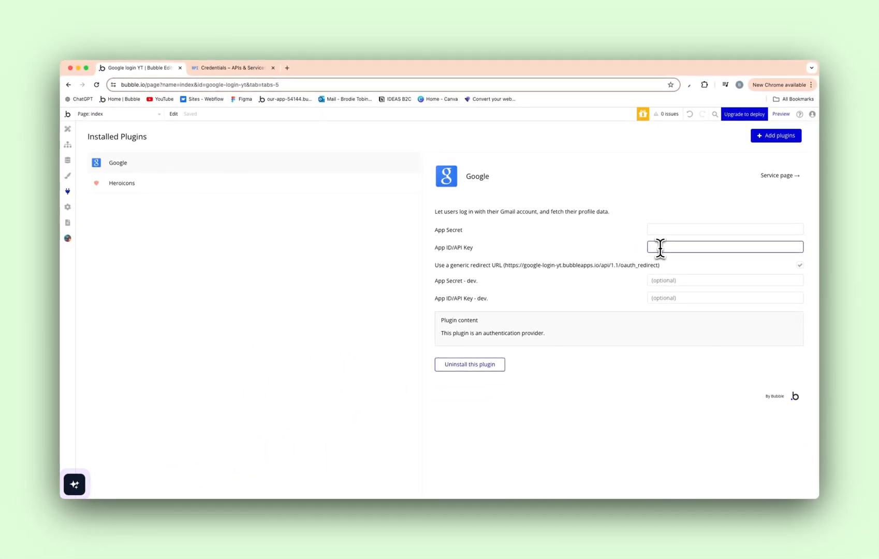
{"action": "left_click", "coordinate": [725, 230]}
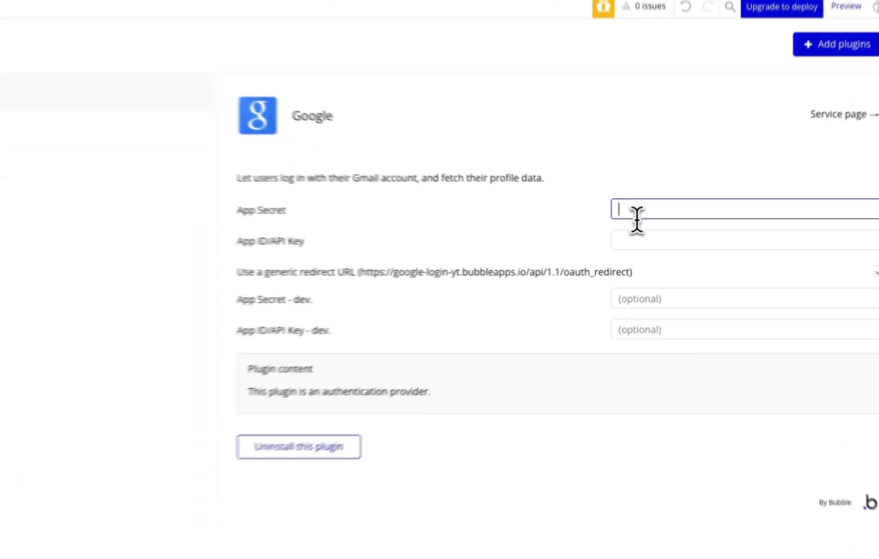
{"action": "type", "text": "250325827973-83cabobvp11l16s28td0373sf9r0va14.a"}
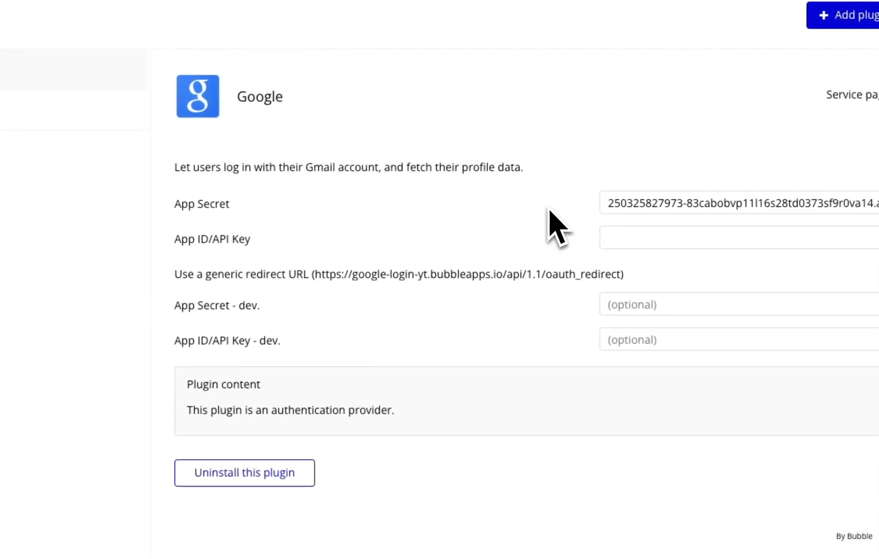
{"action": "mouse_move", "coordinate": [606, 335]}
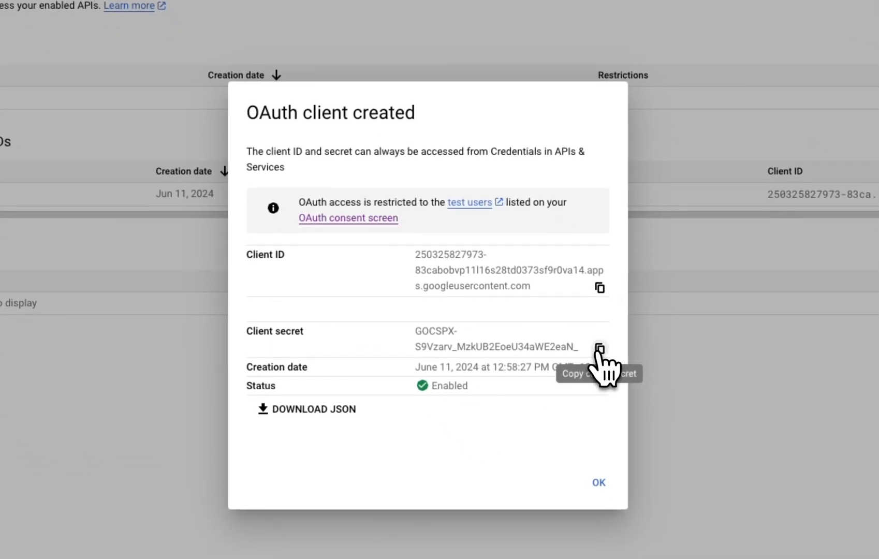
{"action": "mouse_move", "coordinate": [550, 303]}
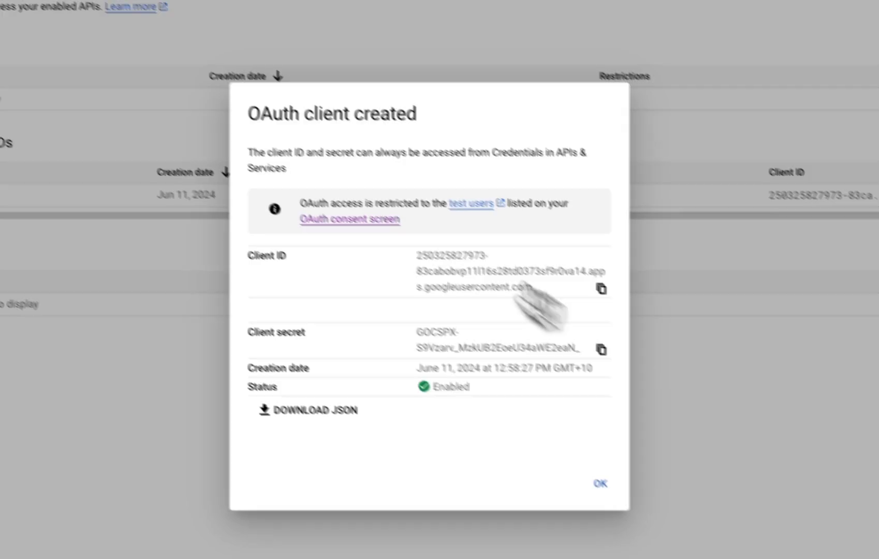
{"action": "left_click", "coordinate": [600, 483]}
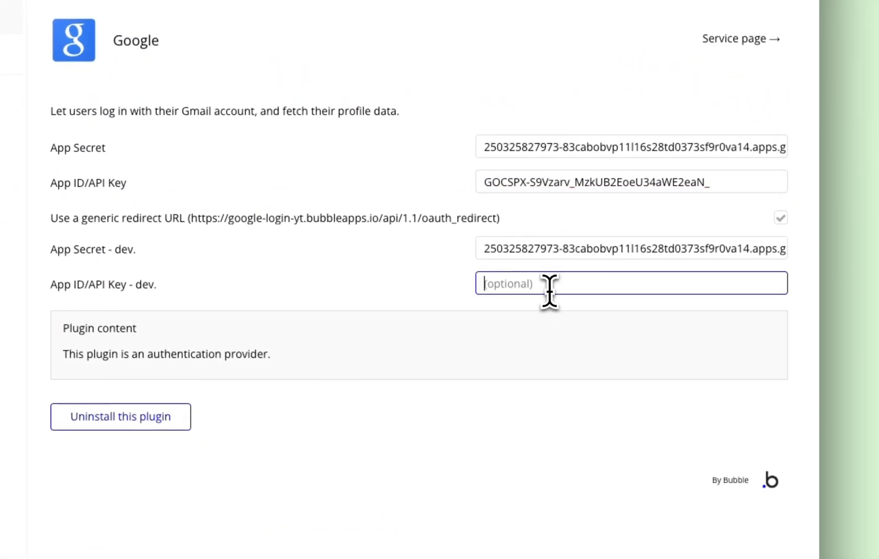
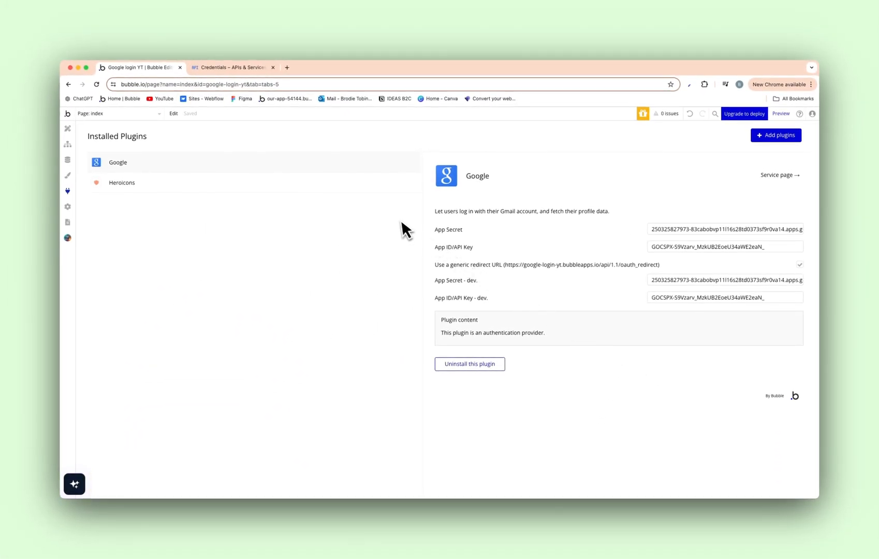
{"action": "left_click", "coordinate": [230, 67]}
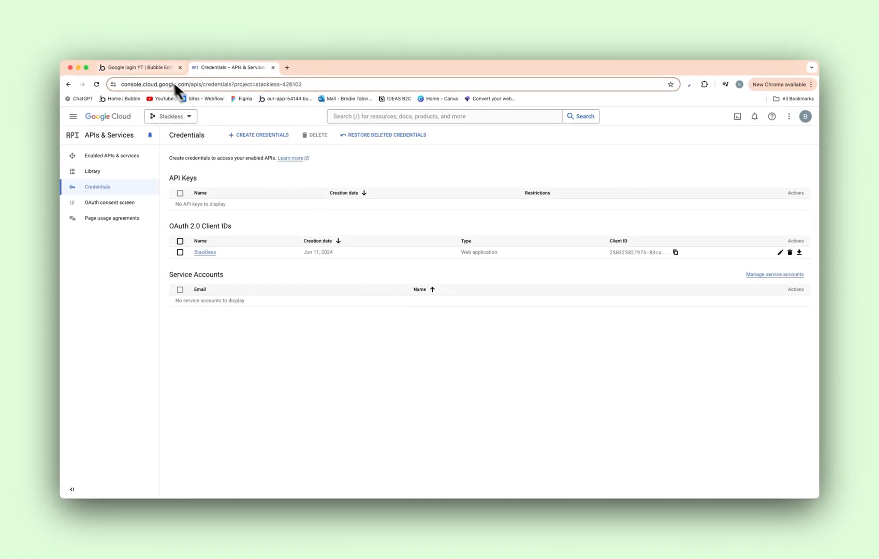
Step: Back in the Bubble editor, place Group A on the index page and view its layout settings
{"action": "left_click", "coordinate": [138, 67]}
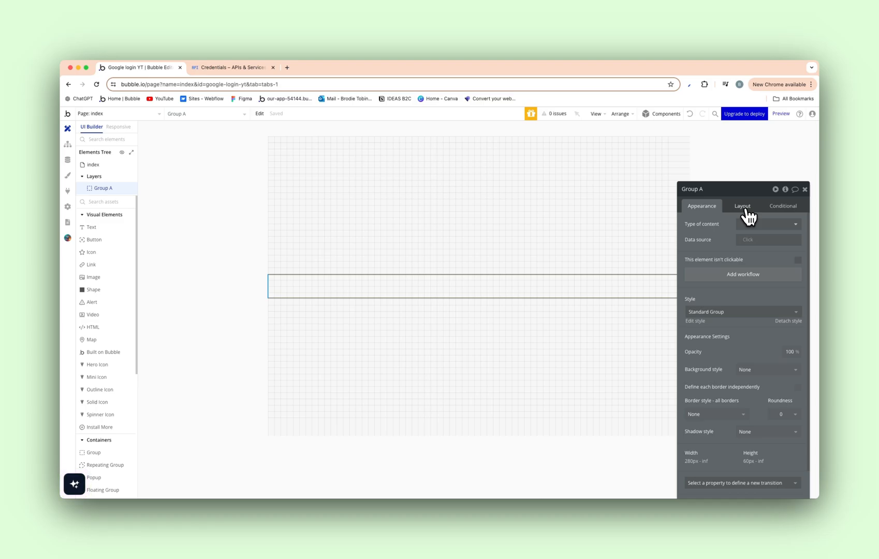
{"action": "left_click", "coordinate": [767, 368]}
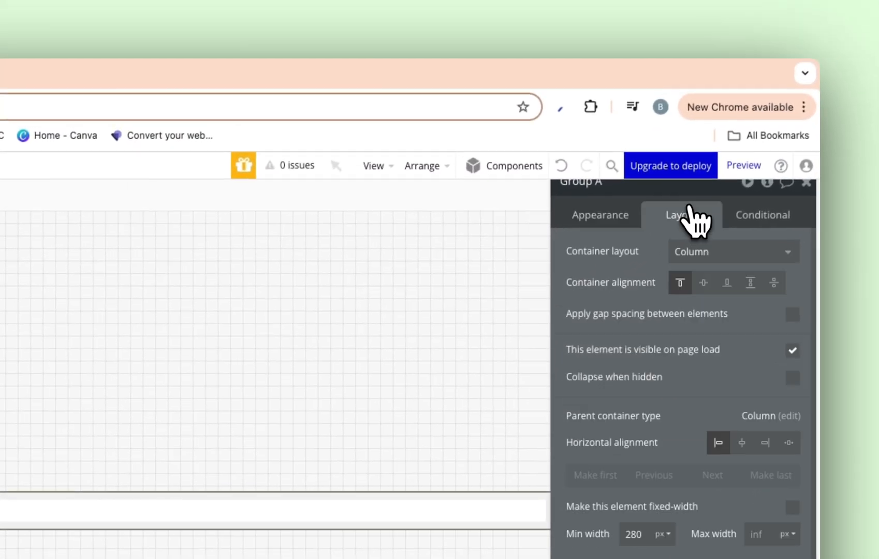
Step: Set Group A's container layout to Row
{"action": "left_click", "coordinate": [732, 252]}
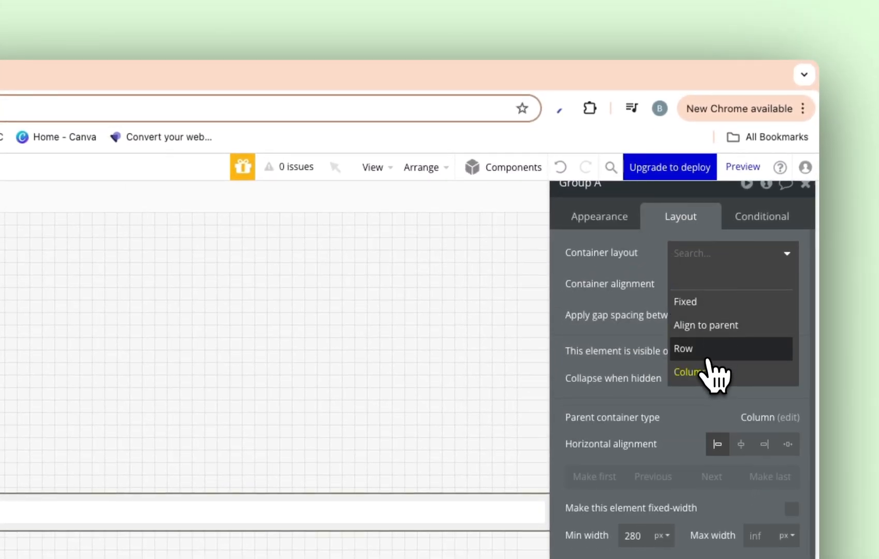
{"action": "left_click", "coordinate": [683, 348]}
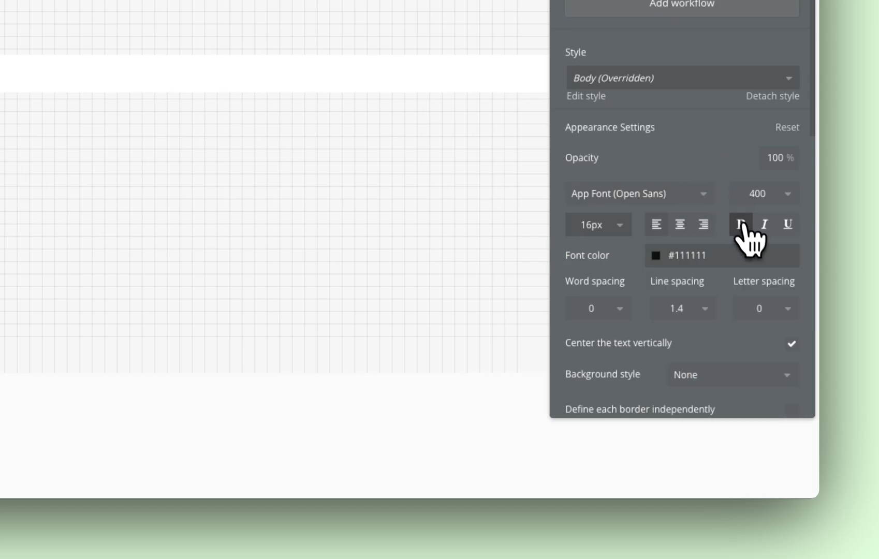
Step: Make the login text bold and set the icon element to the Google 'G' icon
{"action": "left_click", "coordinate": [680, 128]}
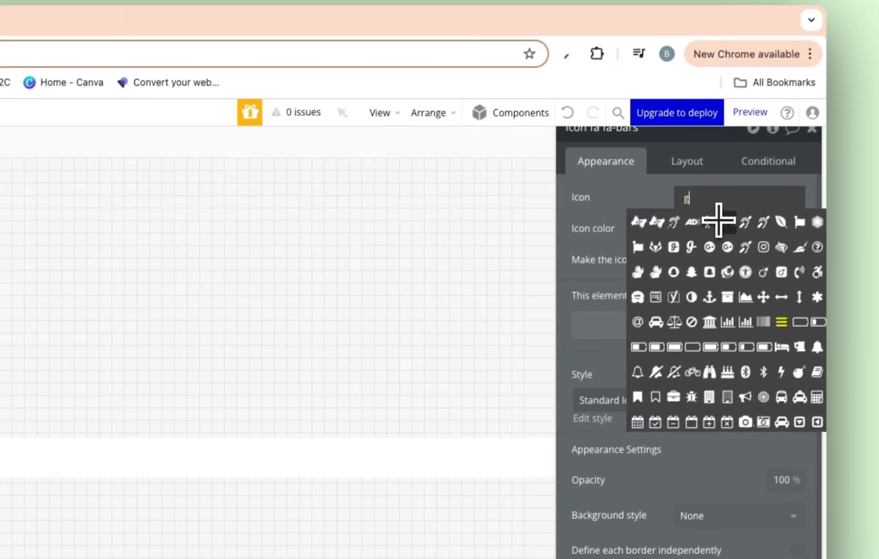
{"action": "type", "text": "oogle"}
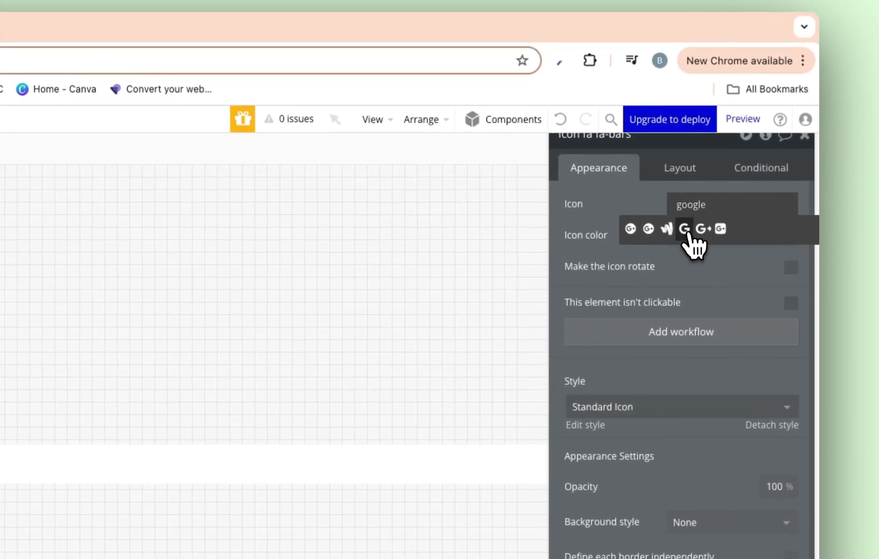
{"action": "left_click", "coordinate": [684, 228]}
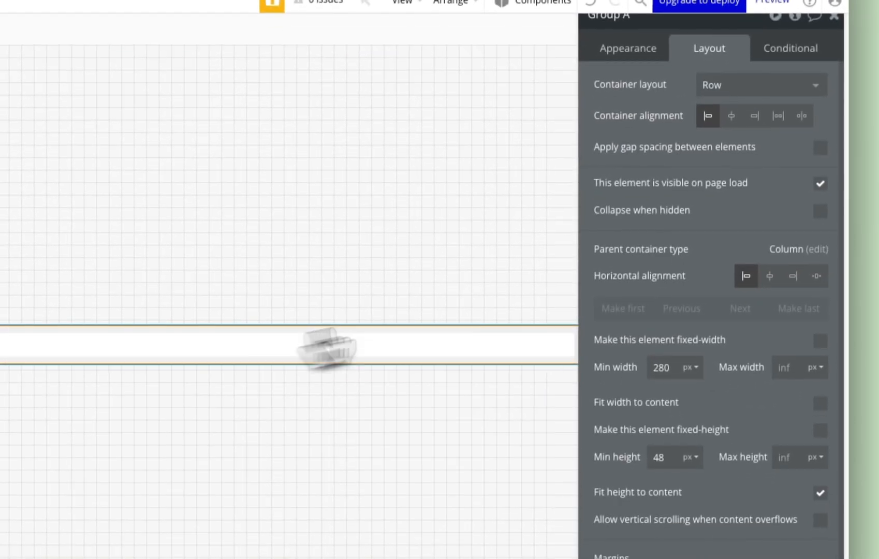
Step: Give the group gap spacing of 8 and a solid border style on its white rounded background
{"action": "left_click", "coordinate": [820, 149]}
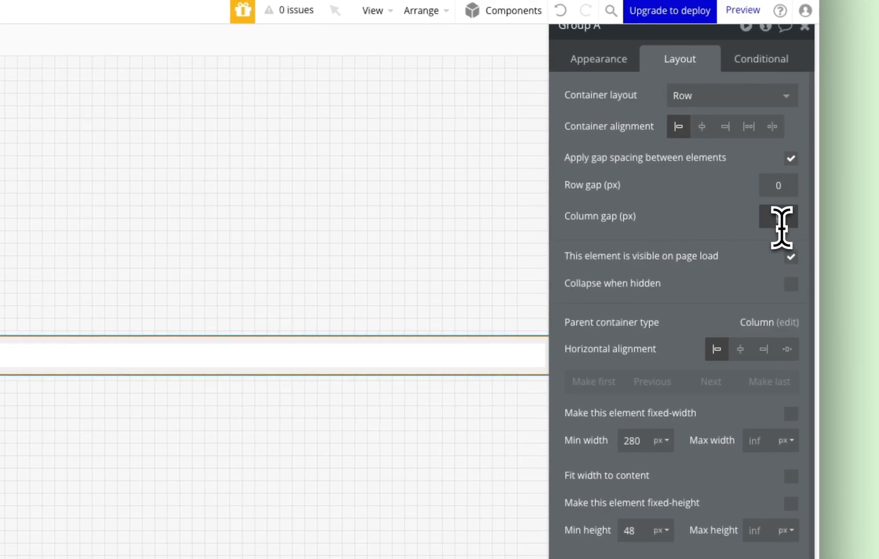
{"action": "type", "text": "8"}
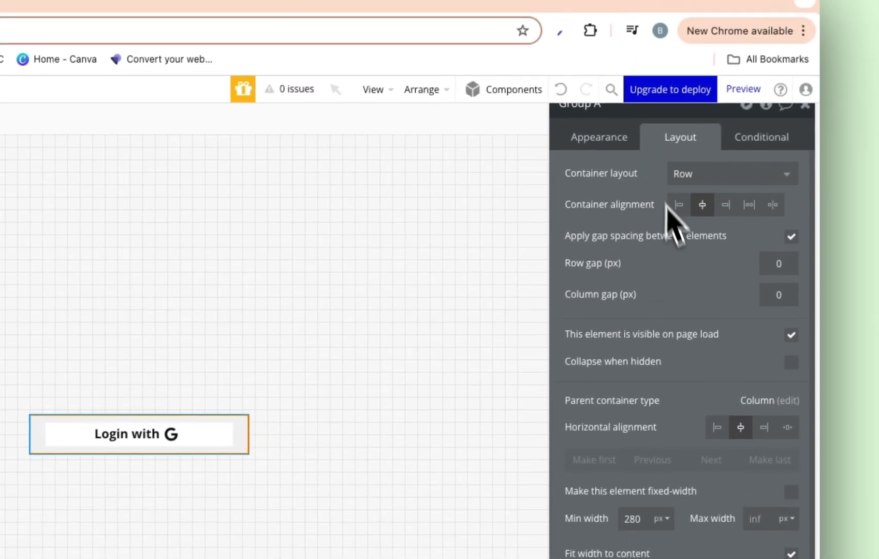
{"action": "left_click", "coordinate": [598, 136]}
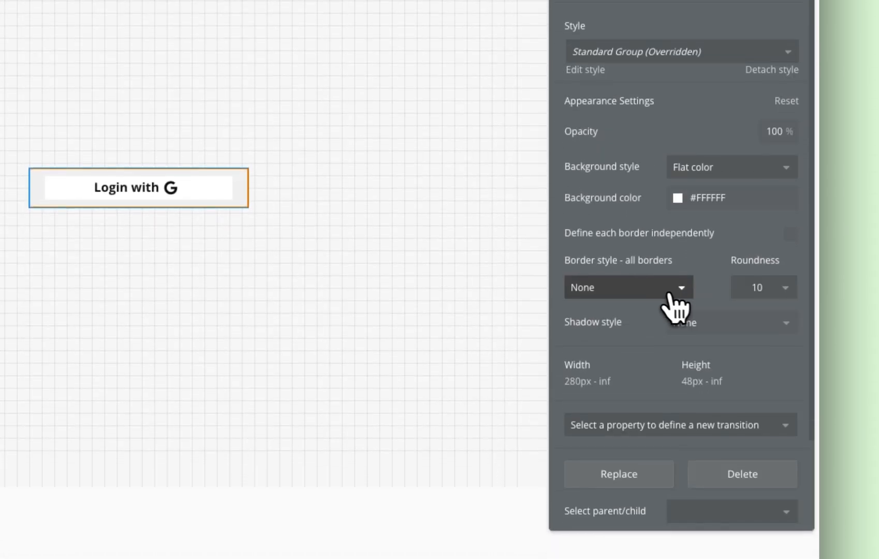
{"action": "left_click", "coordinate": [626, 287]}
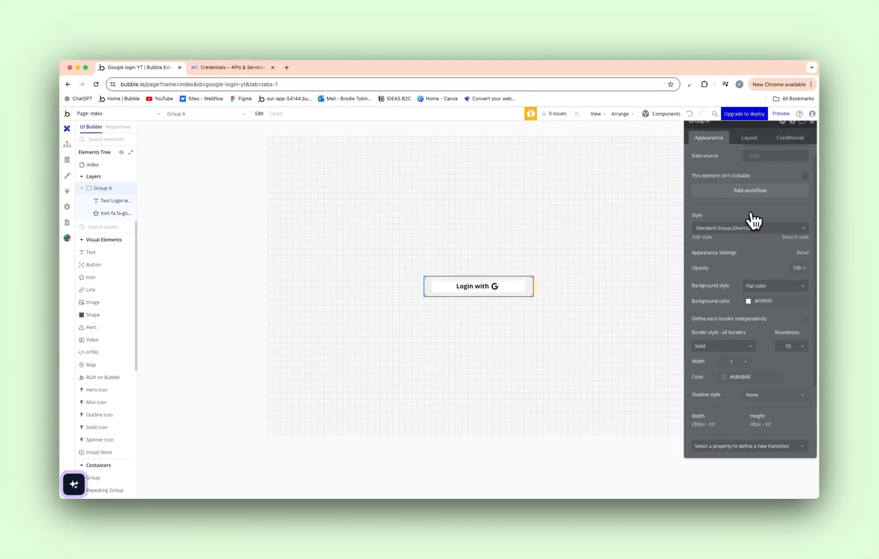
Step: Add a click workflow on Group A that signs up/logs in the user with Google as the OAuth provider
{"action": "left_click", "coordinate": [750, 191]}
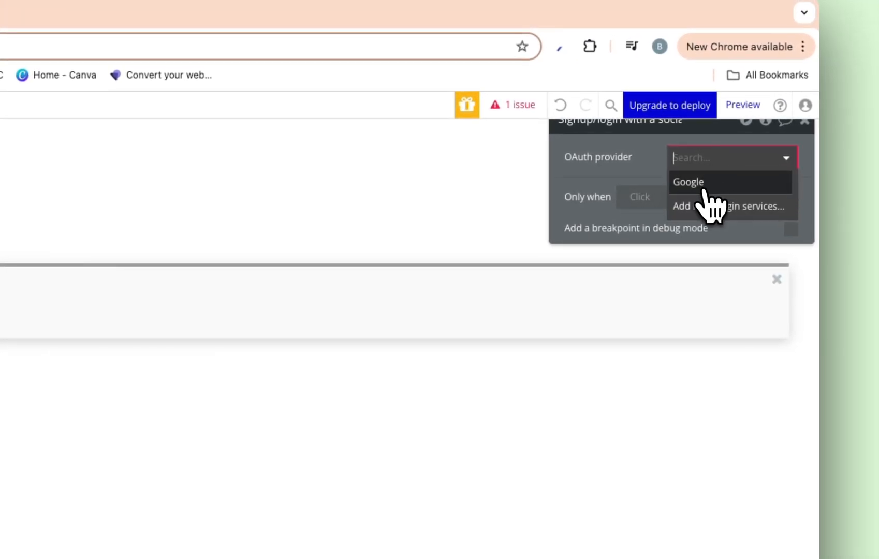
{"action": "left_click", "coordinate": [688, 181]}
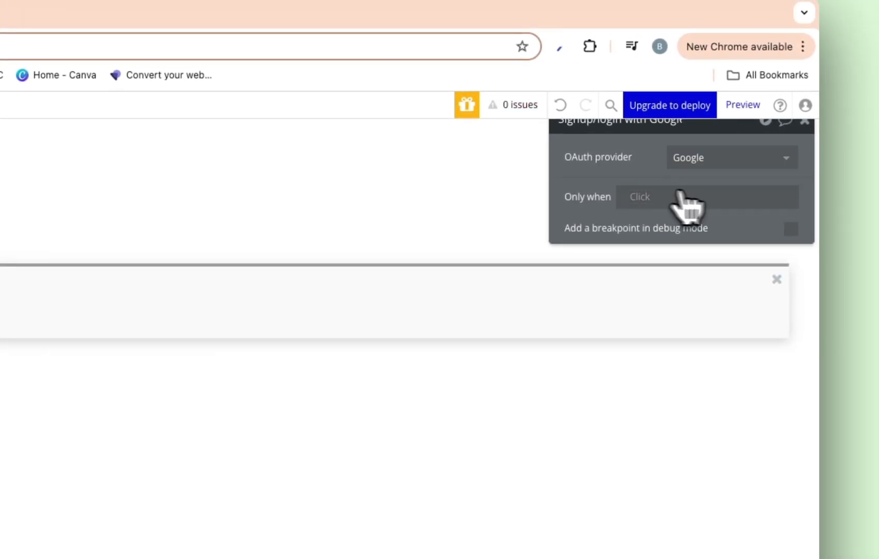
{"action": "left_click", "coordinate": [287, 186]}
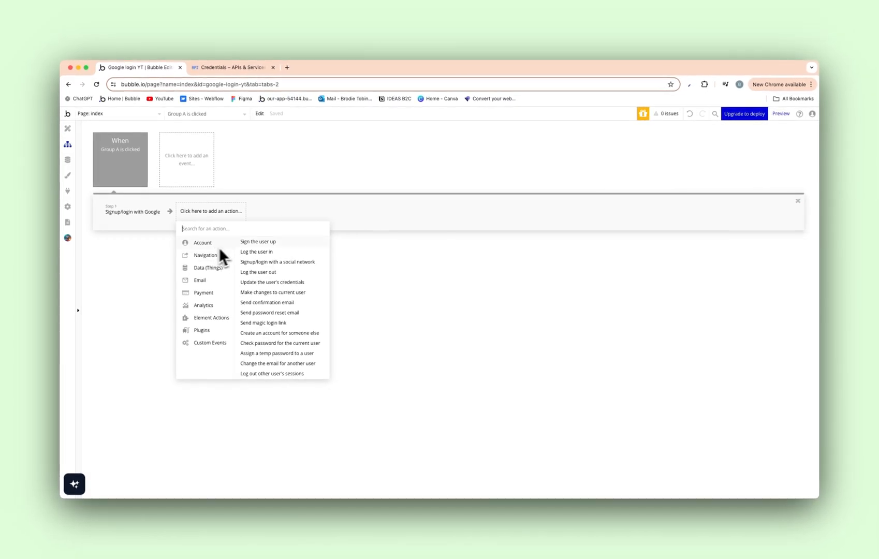
{"action": "mouse_move", "coordinate": [256, 251]}
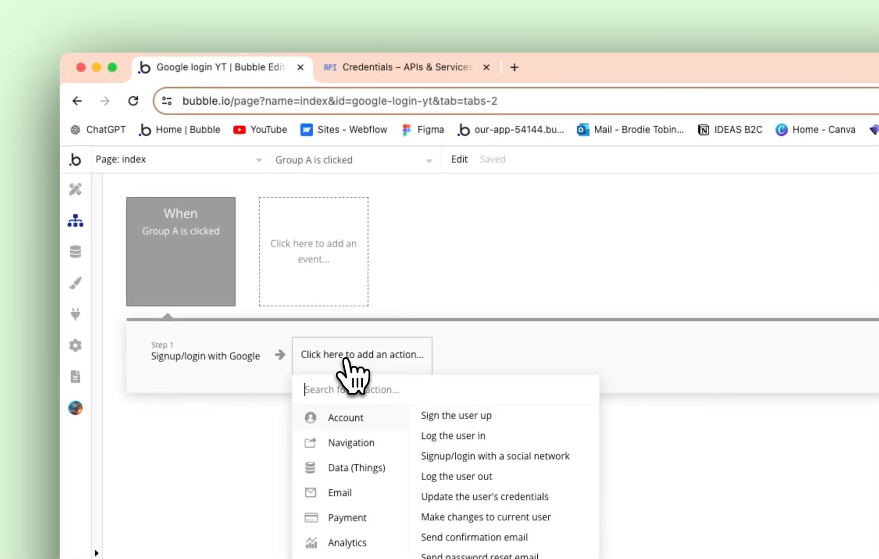
{"action": "mouse_move", "coordinate": [84, 258]}
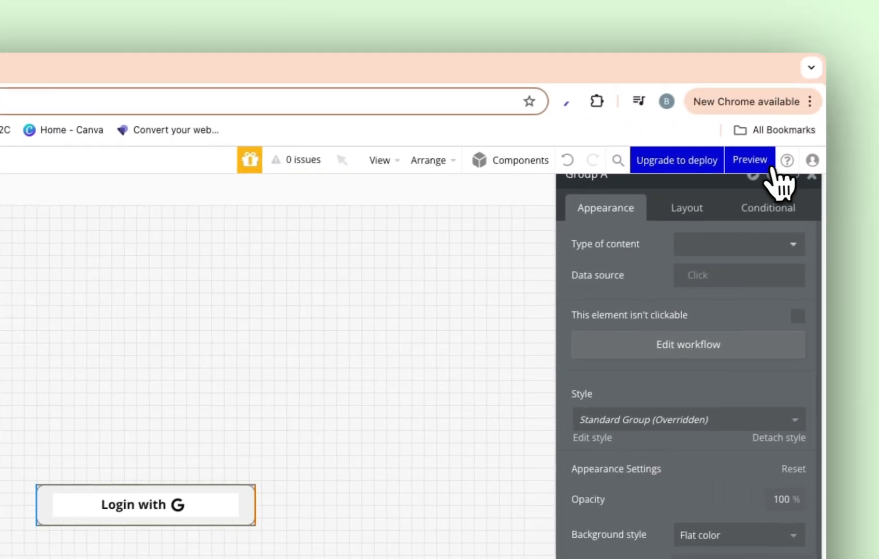
Step: Preview the page and try the Login with G button, reaching Google's sign-in page
{"action": "left_click", "coordinate": [749, 159]}
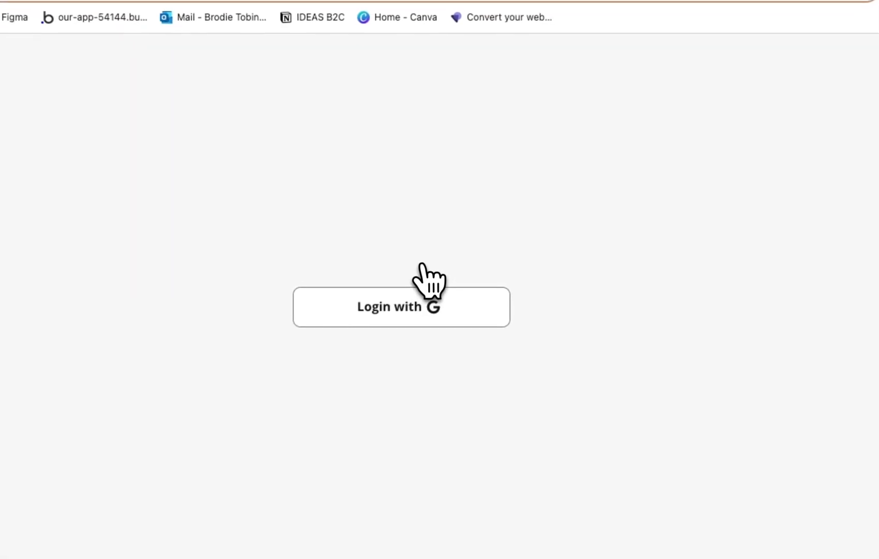
{"action": "left_click", "coordinate": [401, 306]}
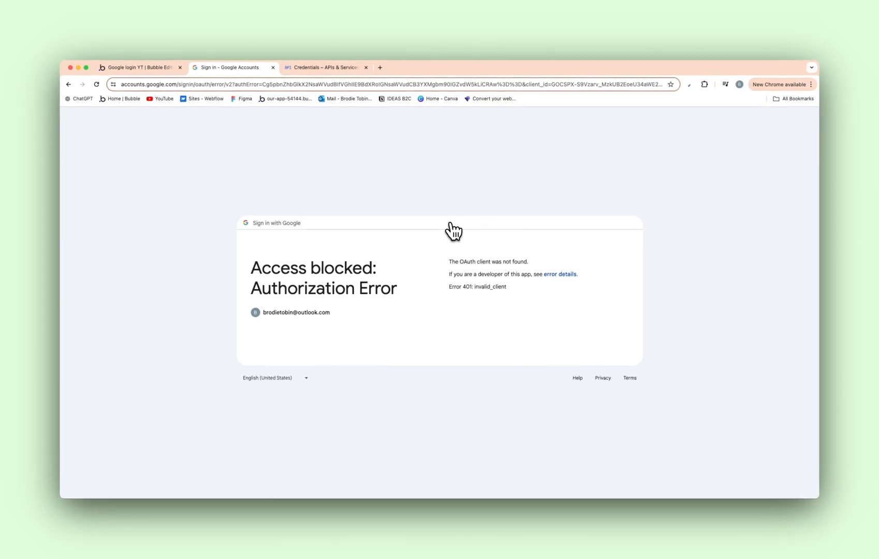
{"action": "mouse_move", "coordinate": [445, 226]}
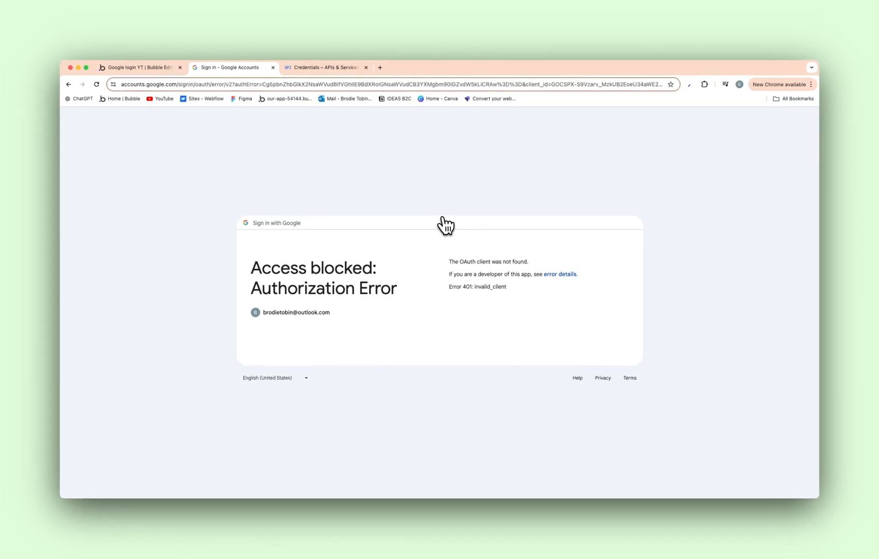
Step: Return from the Access blocked error to the Bubble editor's Google plugin settings
{"action": "left_click", "coordinate": [138, 68]}
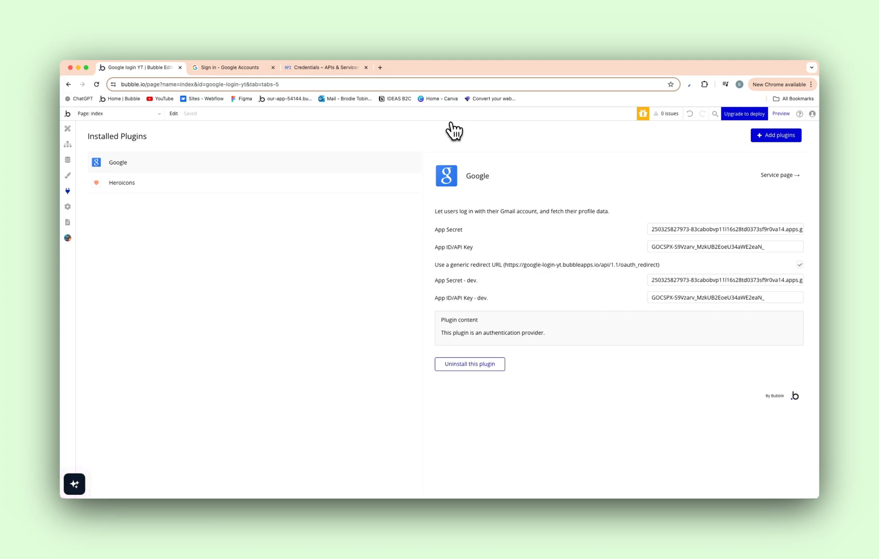
{"action": "mouse_move", "coordinate": [667, 265]}
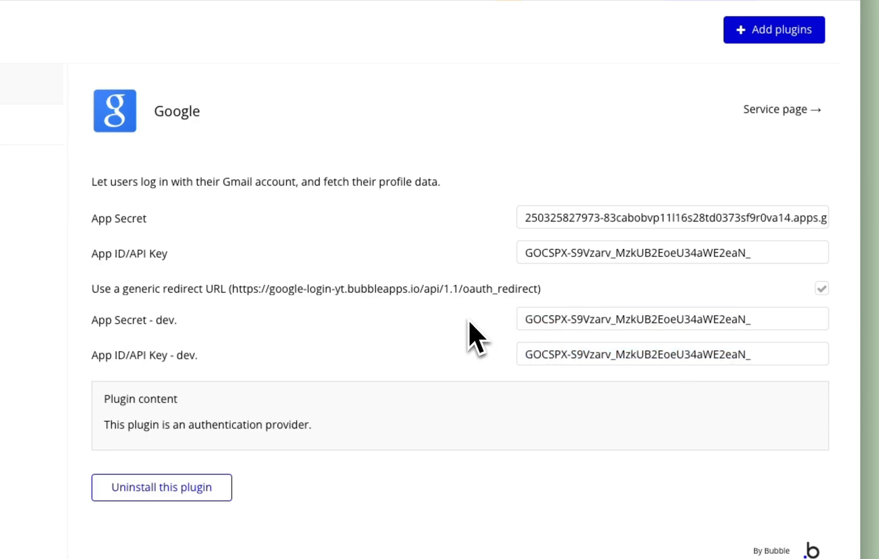
{"action": "mouse_move", "coordinate": [565, 220]}
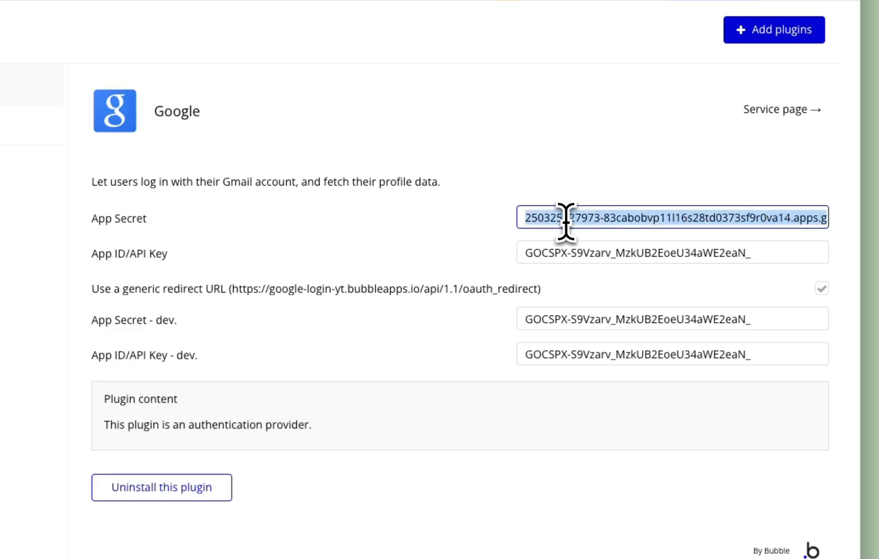
{"action": "mouse_move", "coordinate": [583, 364]}
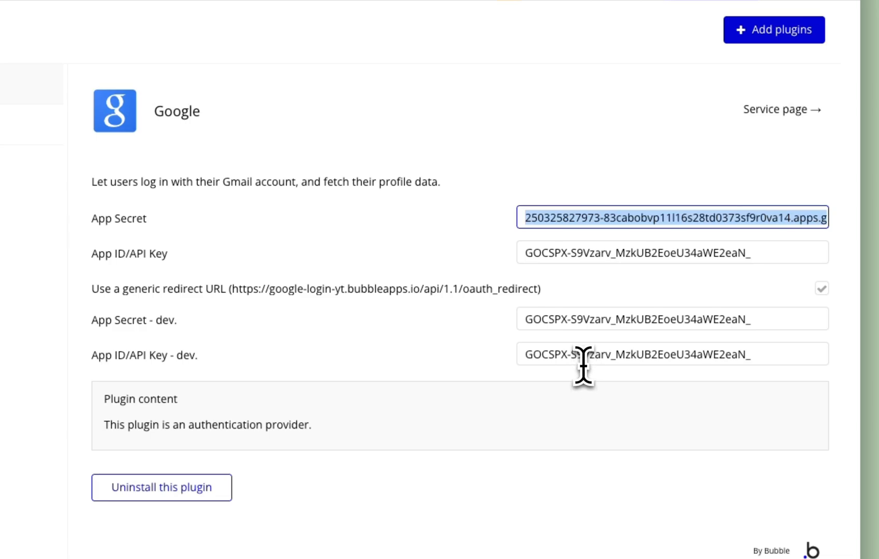
{"action": "type", "text": "250325827973-83cabobvp11l16s28td0373sf9r0va14.apps.g"}
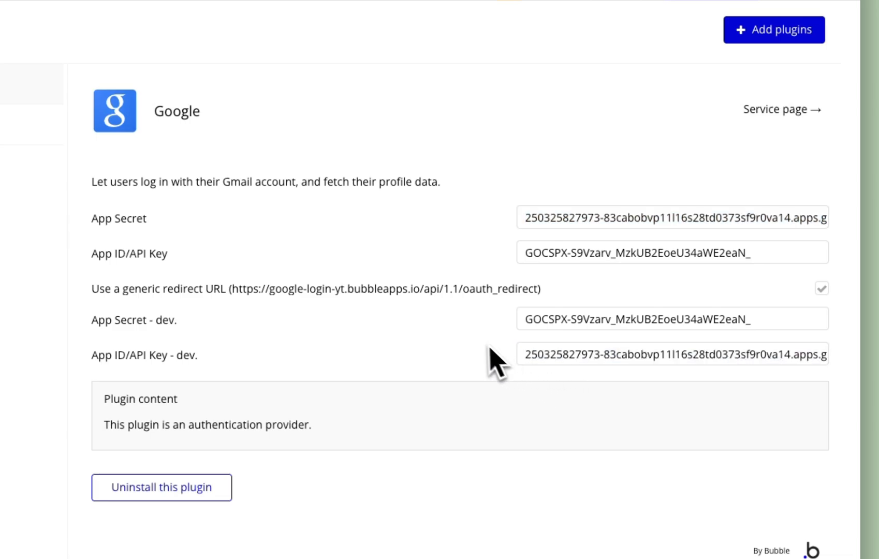
{"action": "mouse_move", "coordinate": [566, 326]}
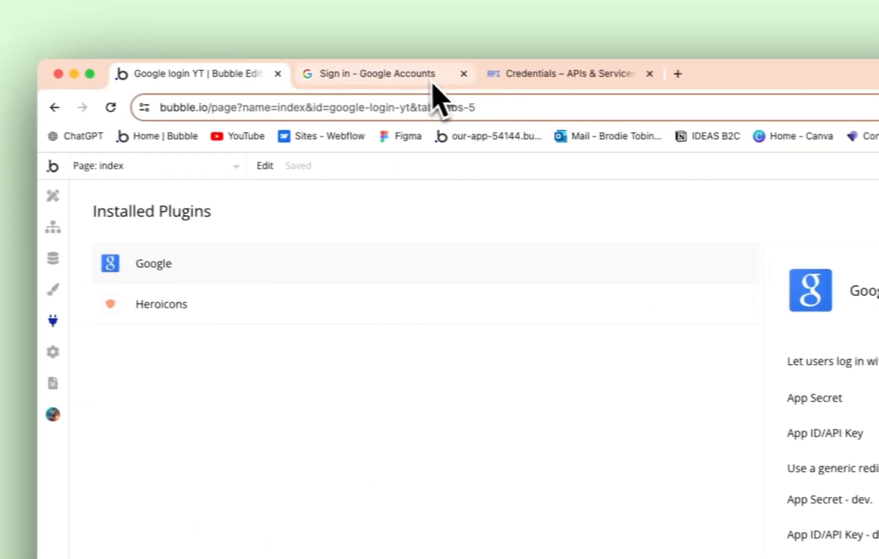
Step: Switch to the Google sign-in tab and reach the Choose an account screen for bubbleapps.io
{"action": "left_click", "coordinate": [392, 74]}
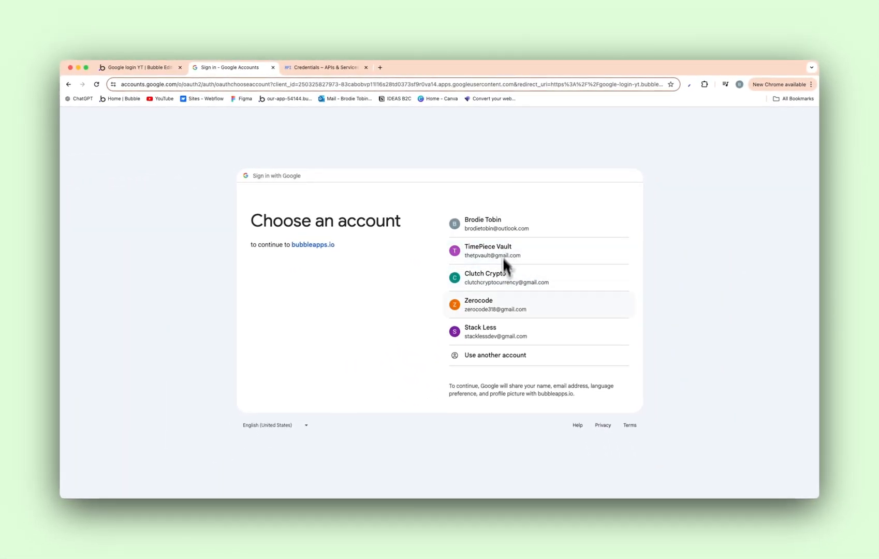
{"action": "mouse_move", "coordinate": [614, 286]}
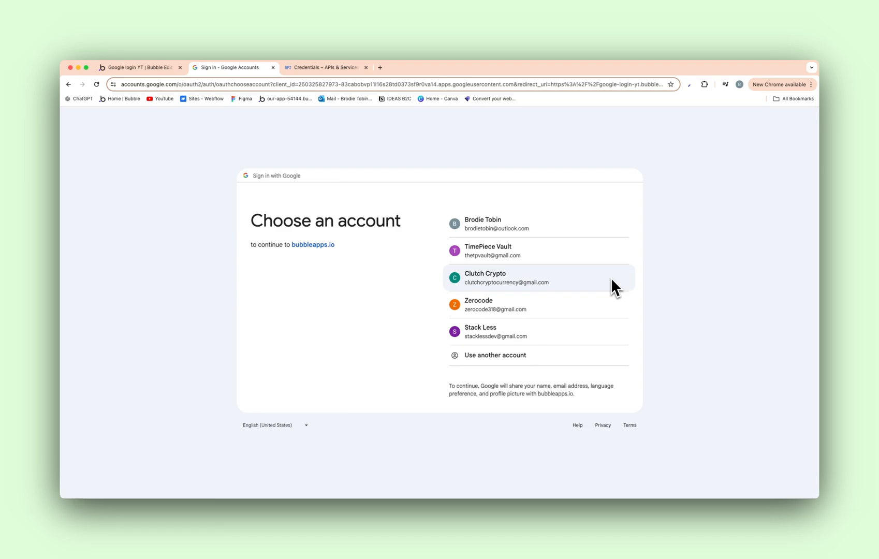
{"action": "mouse_move", "coordinate": [630, 250]}
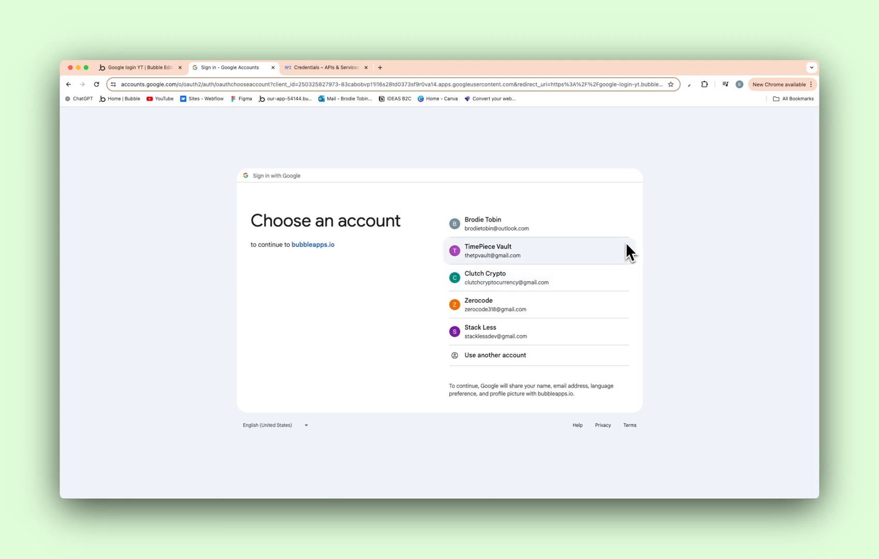